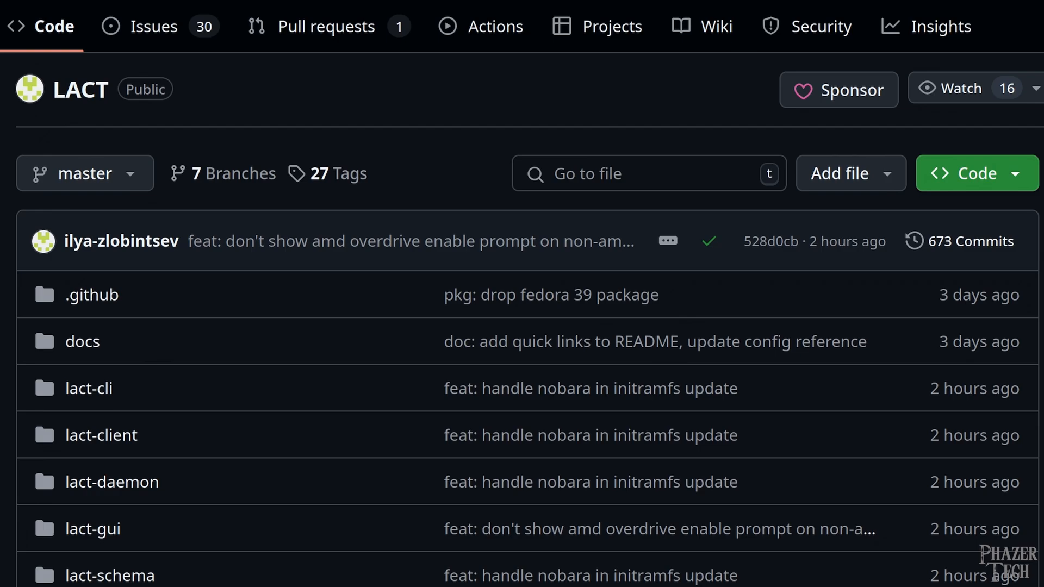
# Step: Scroll the README past the feature screenshots, Installation and Usage down to Hardware support
pyautogui.scroll(-3)
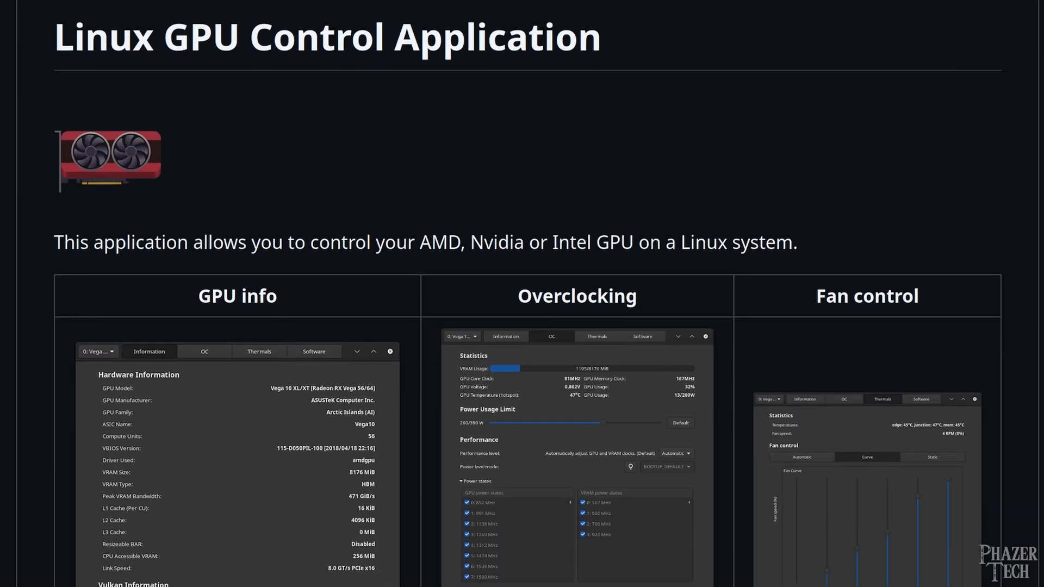
pyautogui.scroll(-3)
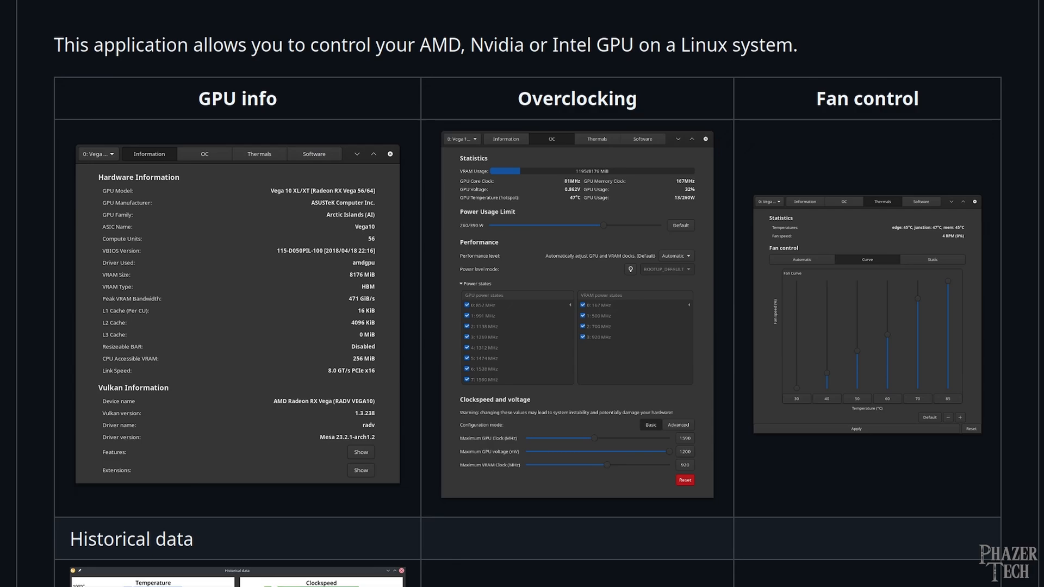
pyautogui.scroll(-3)
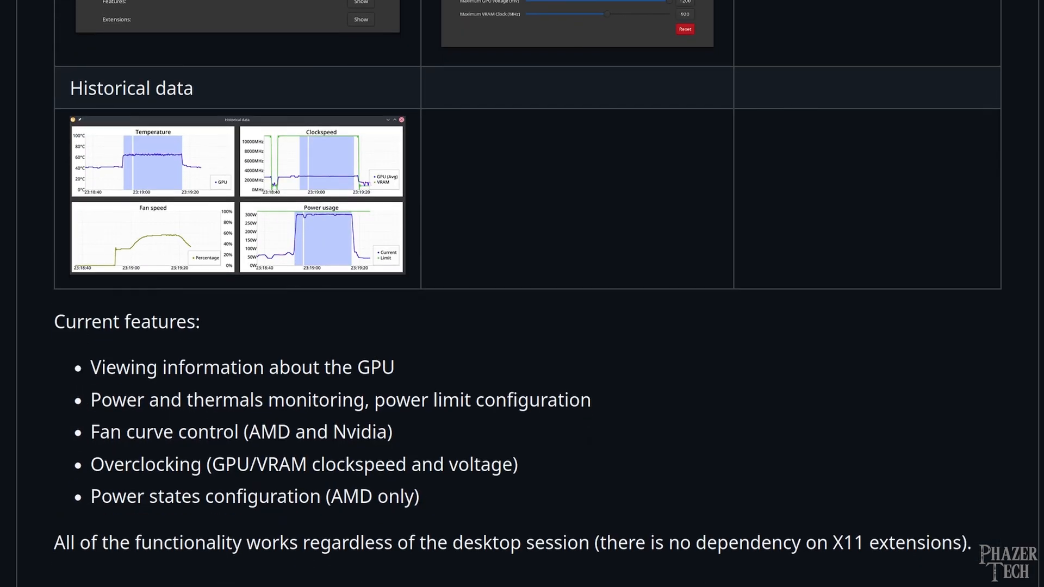
pyautogui.scroll(-3)
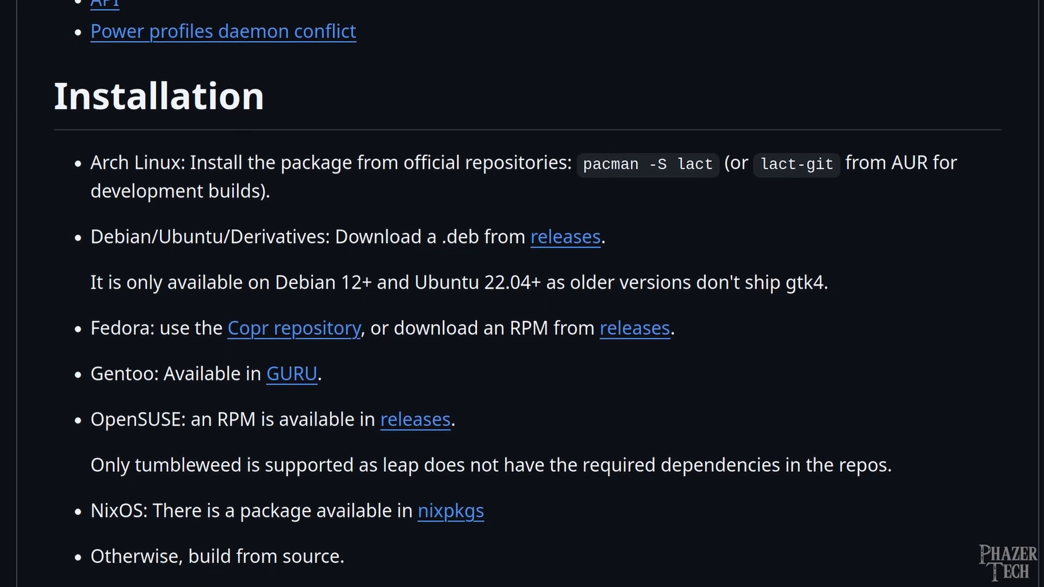
pyautogui.scroll(-3)
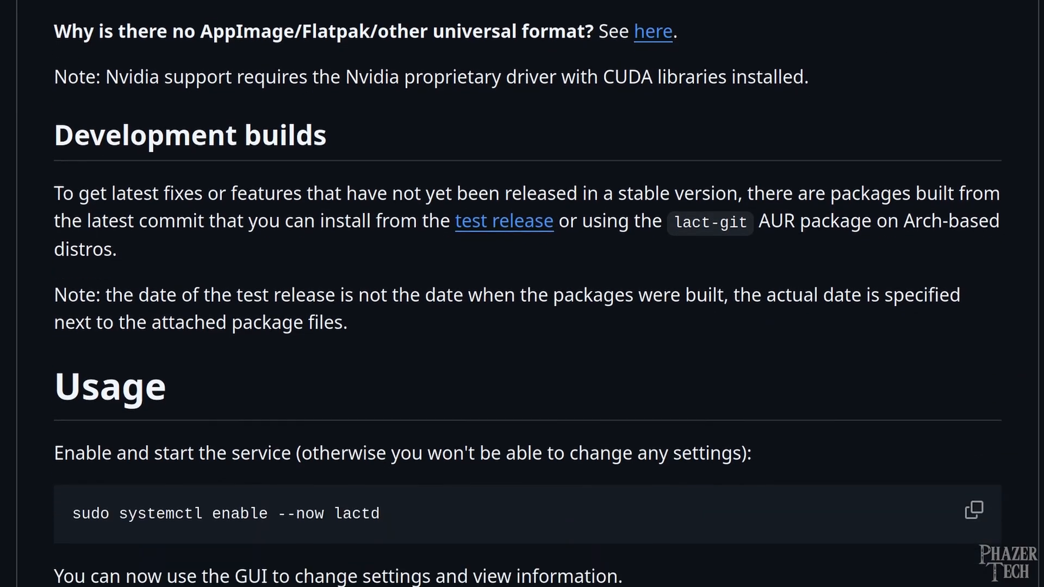
pyautogui.scroll(-3)
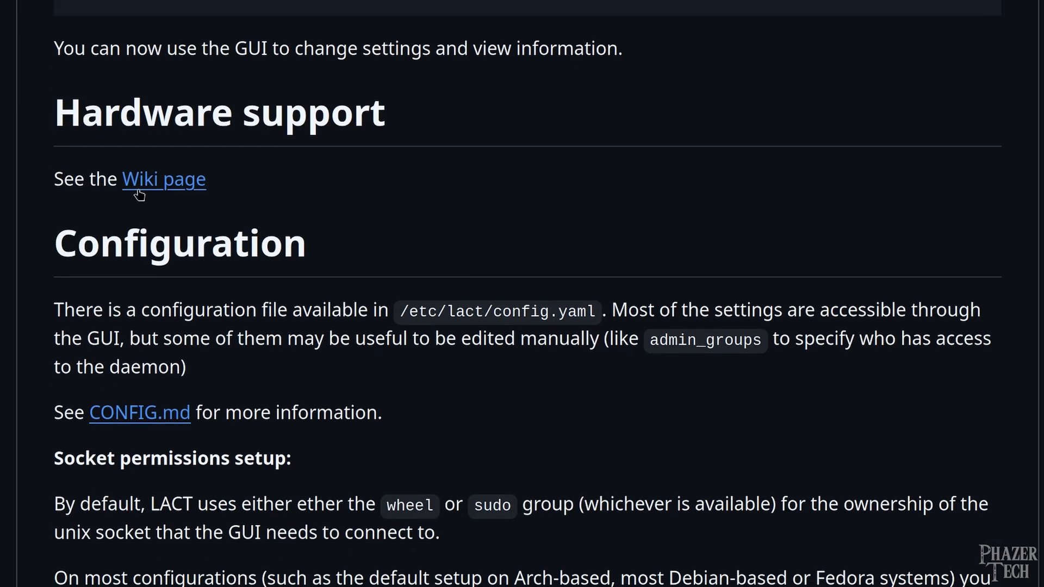
# Step: Follow the Hardware support 'Wiki page' link and scroll through the AMD feature support table
pyautogui.click(163, 178)
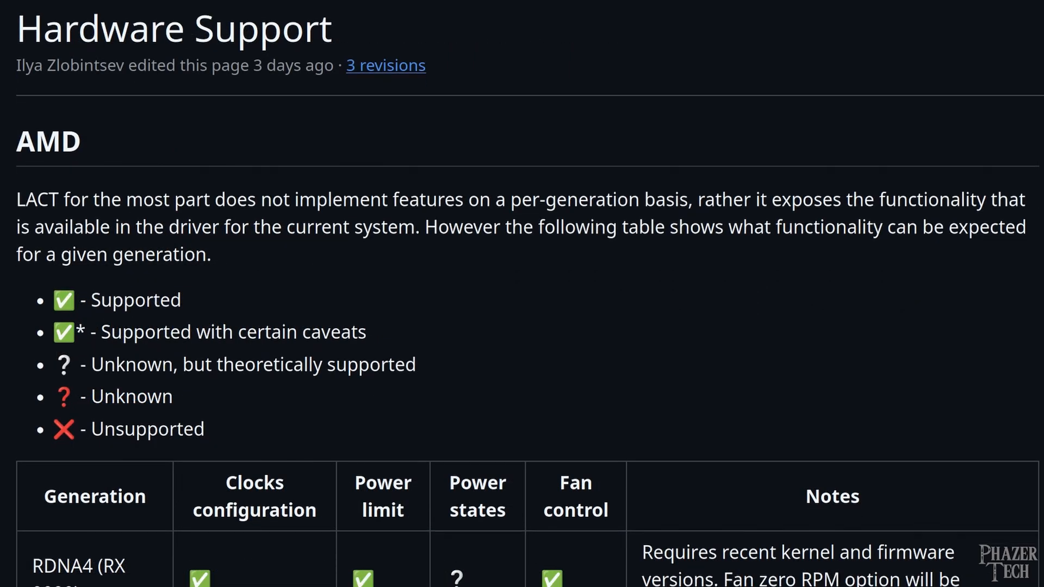
pyautogui.scroll(-3)
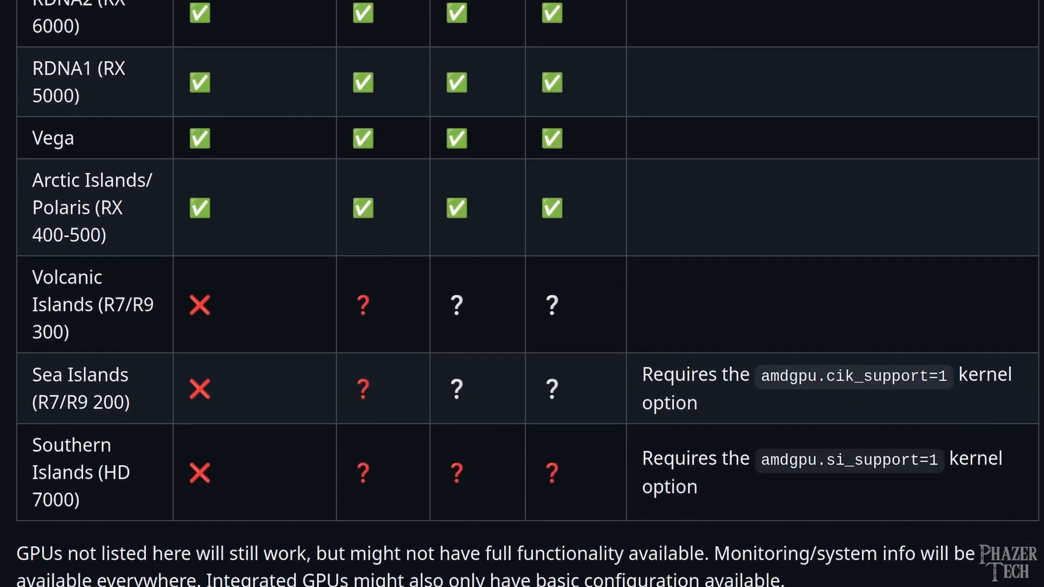
pyautogui.scroll(-3)
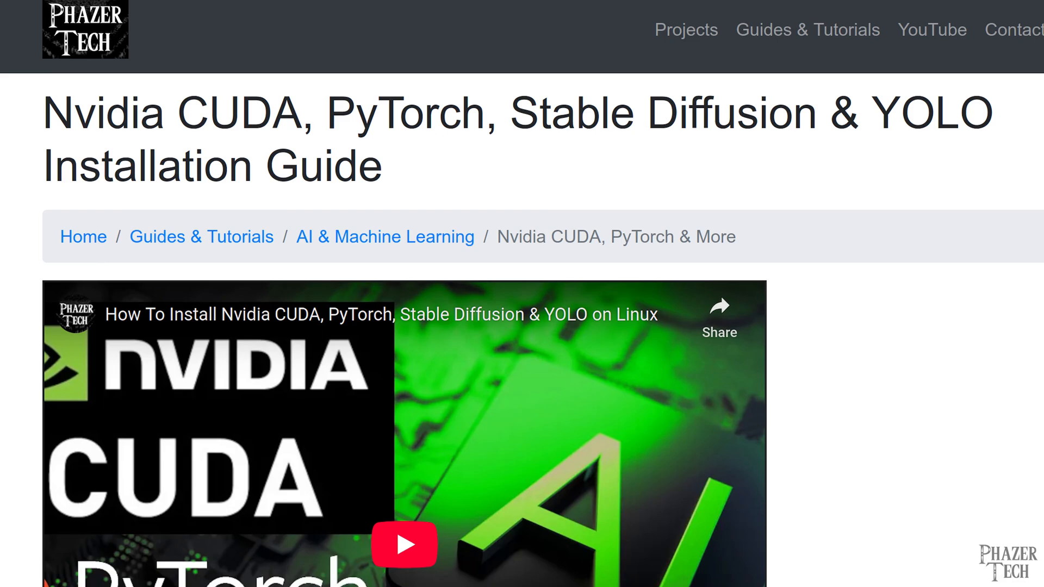
# Step: Scroll through the Phazer Tech Nvidia CUDA and PyTorch installation guide
pyautogui.scroll(-3)
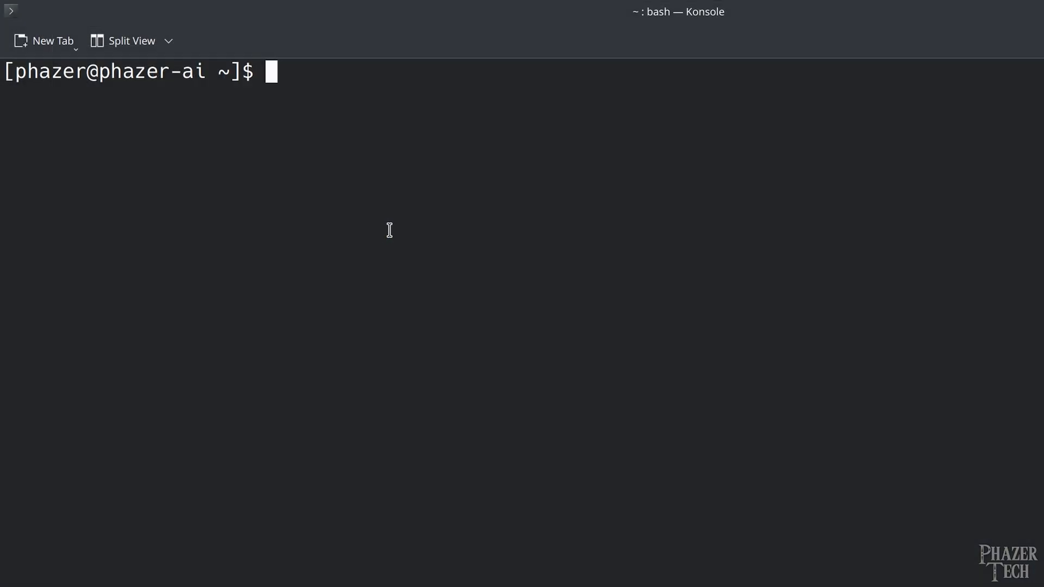
# Step: Install lact with yay and run the copied 'sudo systemctl enable --now lactd' command
pyautogui.write('yay -')
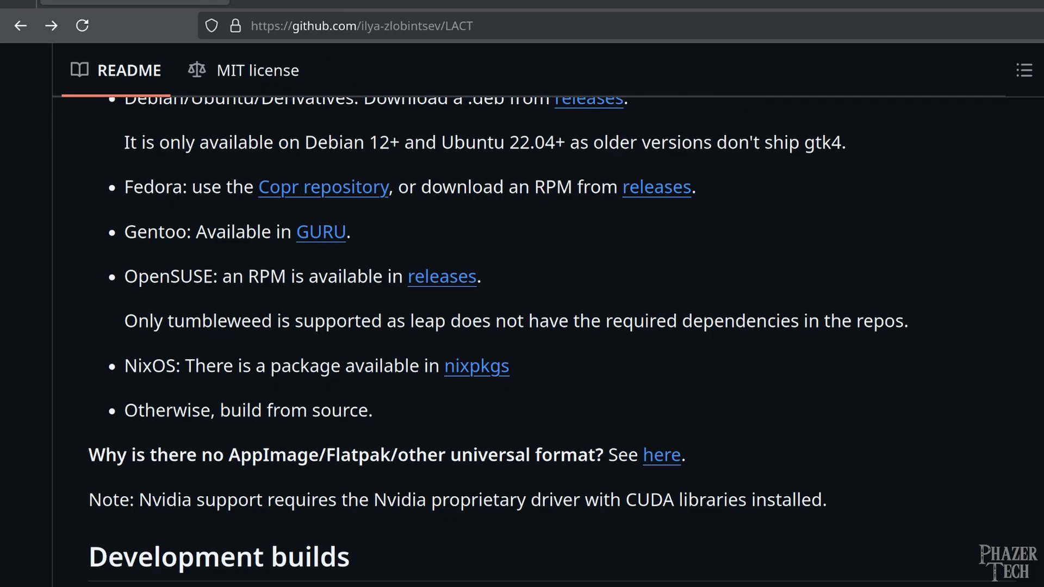
pyautogui.scroll(-3)
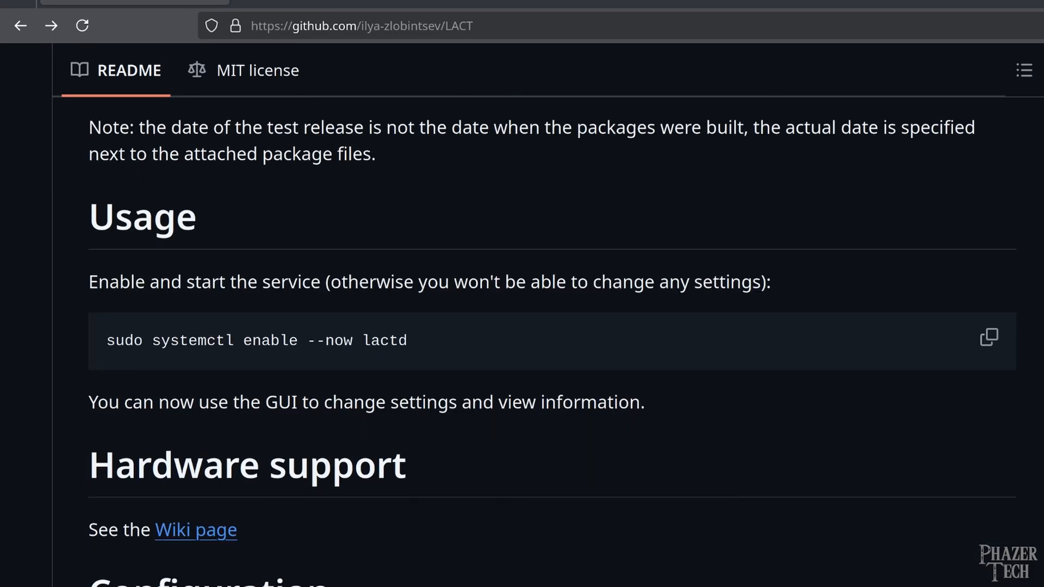
pyautogui.click(989, 337)
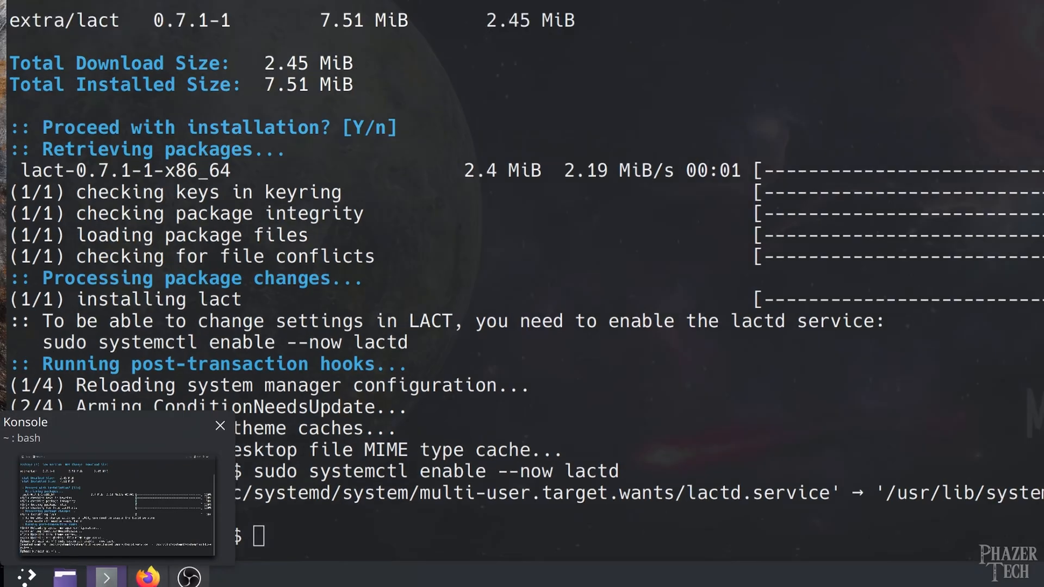
pyautogui.click(26, 575)
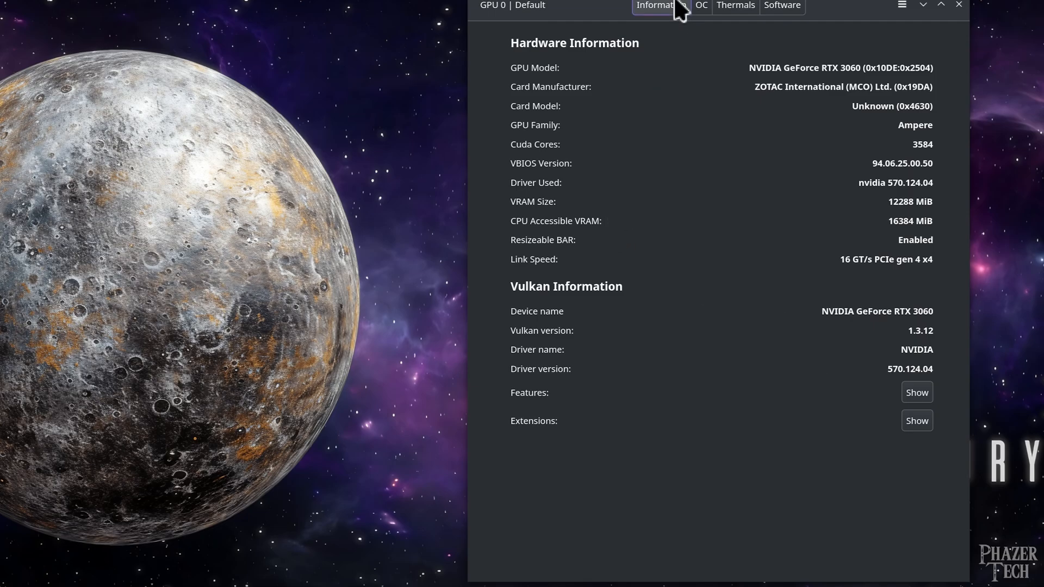
# Step: View the OC page's live RTX 3060 statistics and its historical temperature, clock and power charts
pyautogui.click(700, 5)
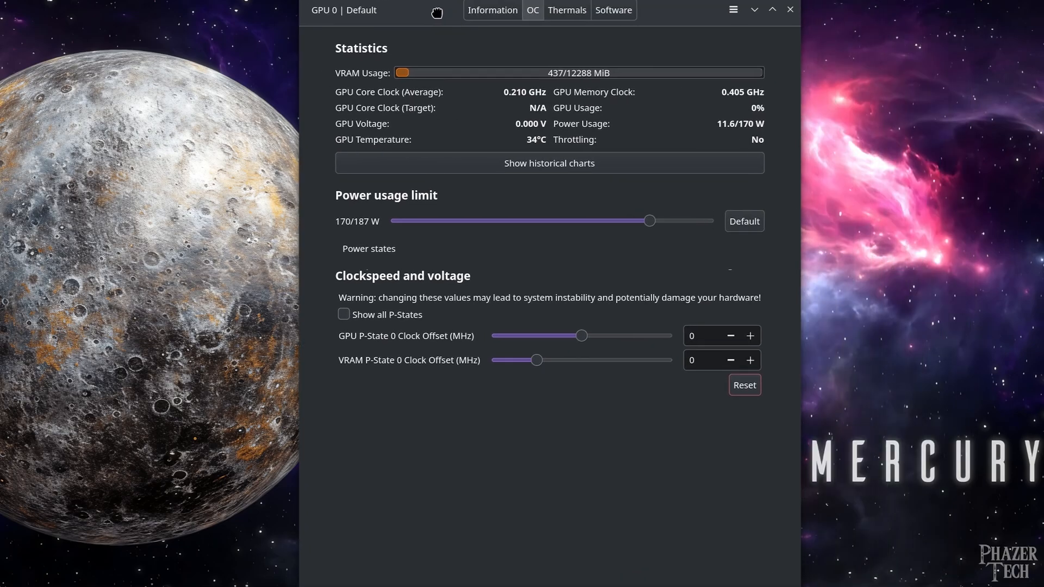
pyautogui.moveTo(452, 46)
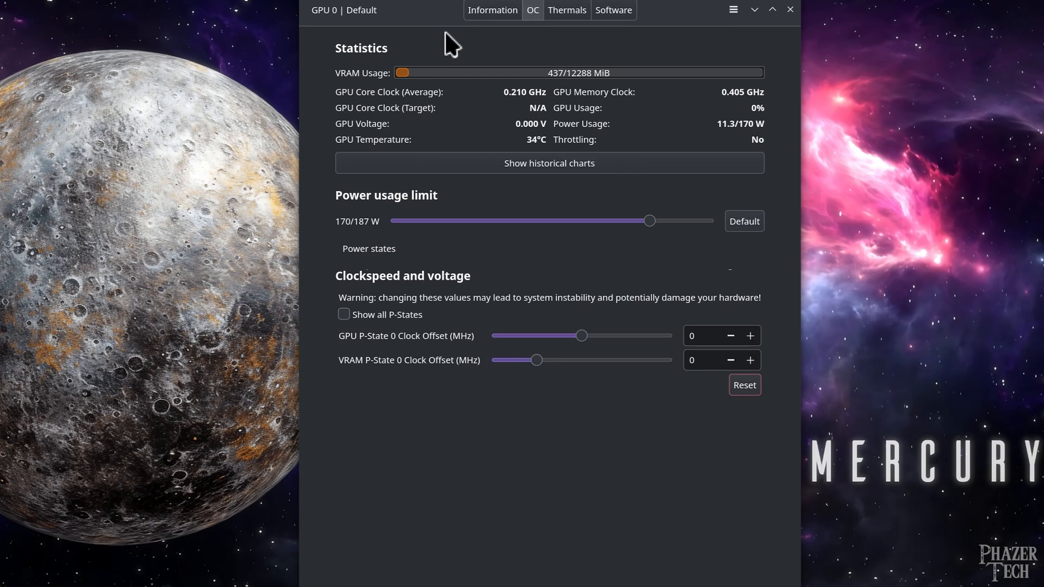
pyautogui.moveTo(464, 57)
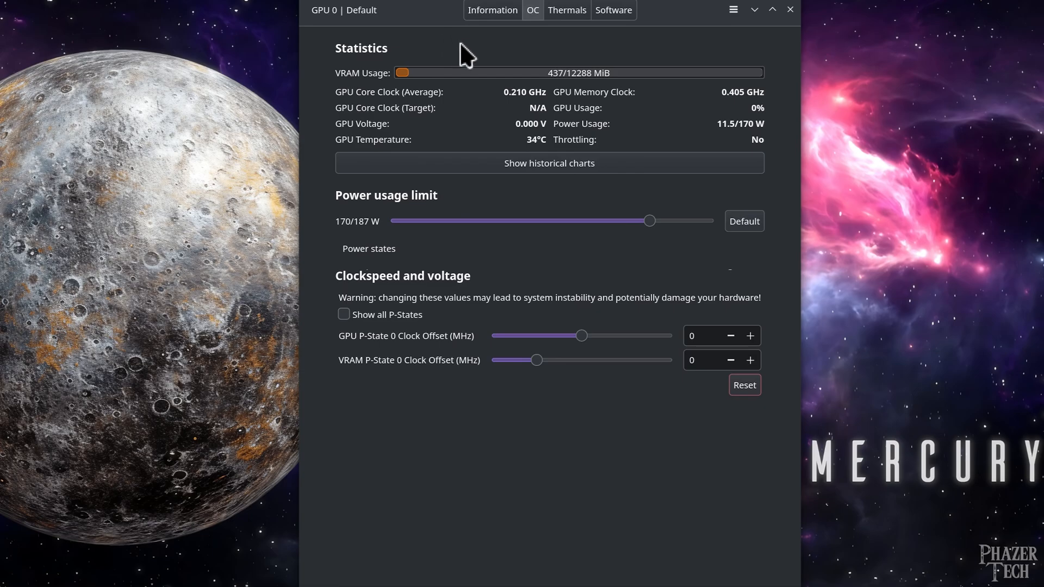
pyautogui.click(548, 163)
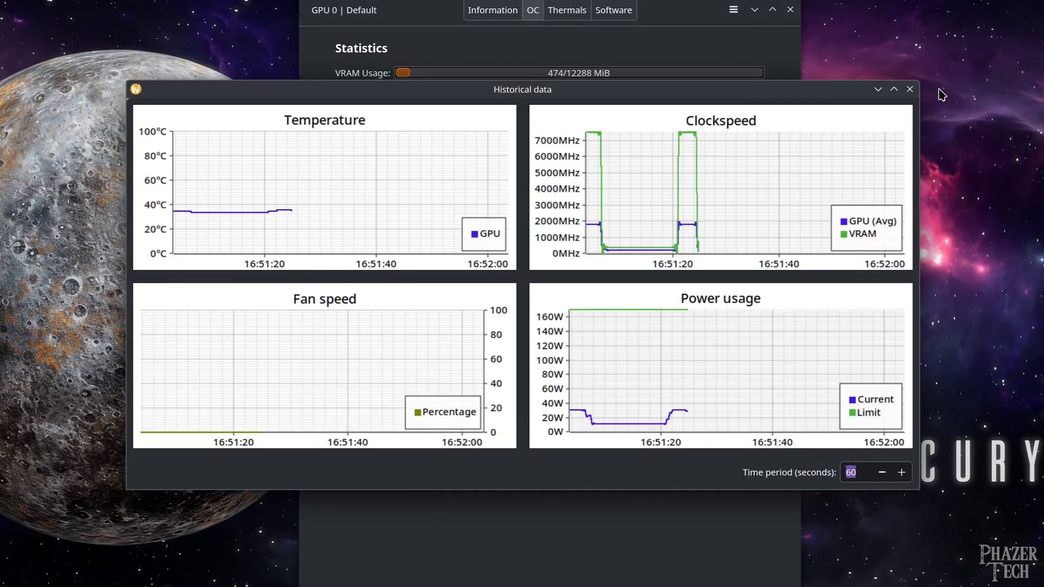
pyautogui.click(909, 88)
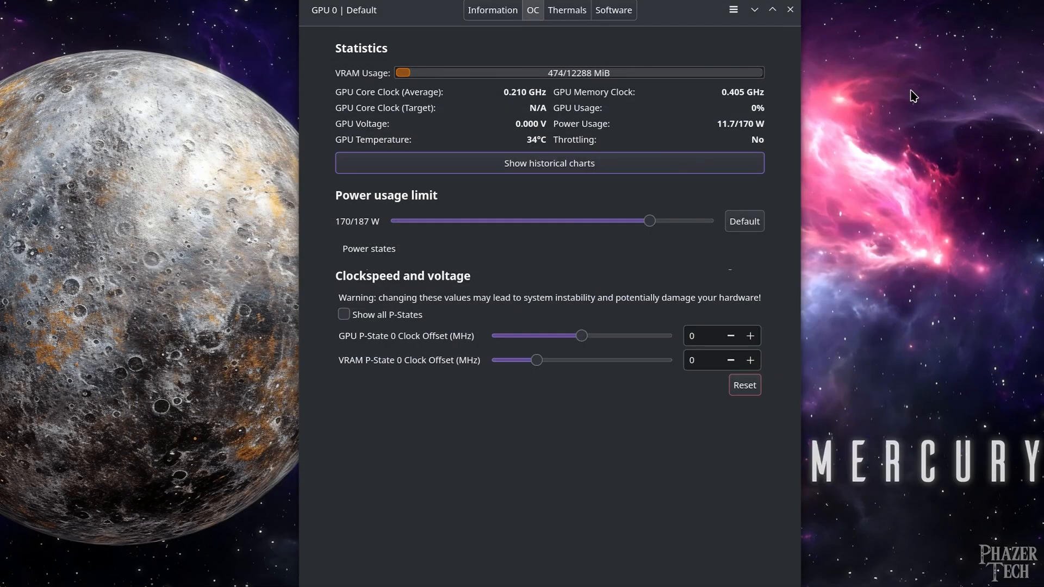
pyautogui.moveTo(649, 220)
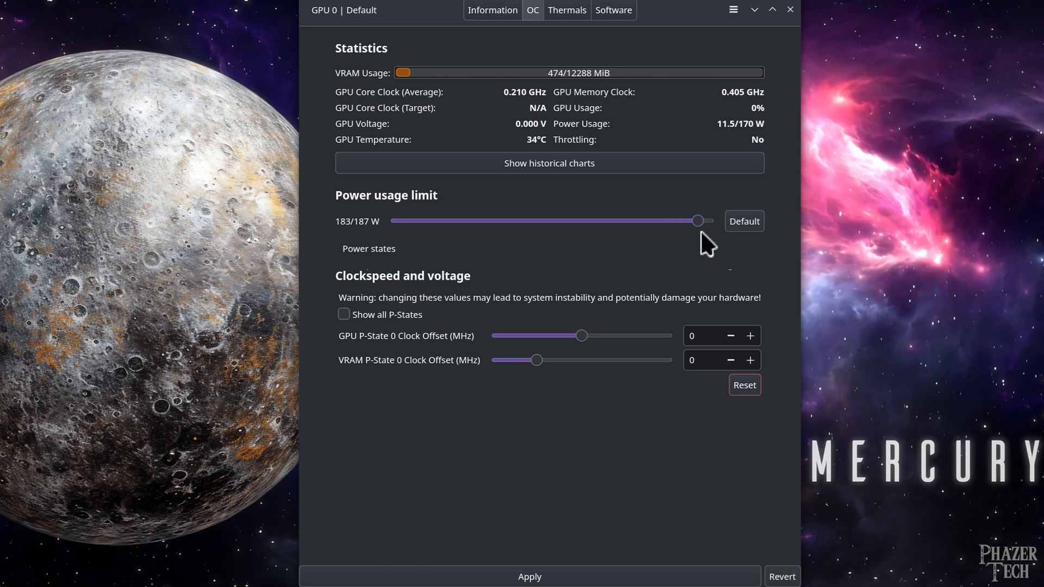
# Step: Raise the power usage limit to 187 W and peek at the GPU and VRAM power states list
pyautogui.moveTo(697, 221); pyautogui.dragTo(713, 221)
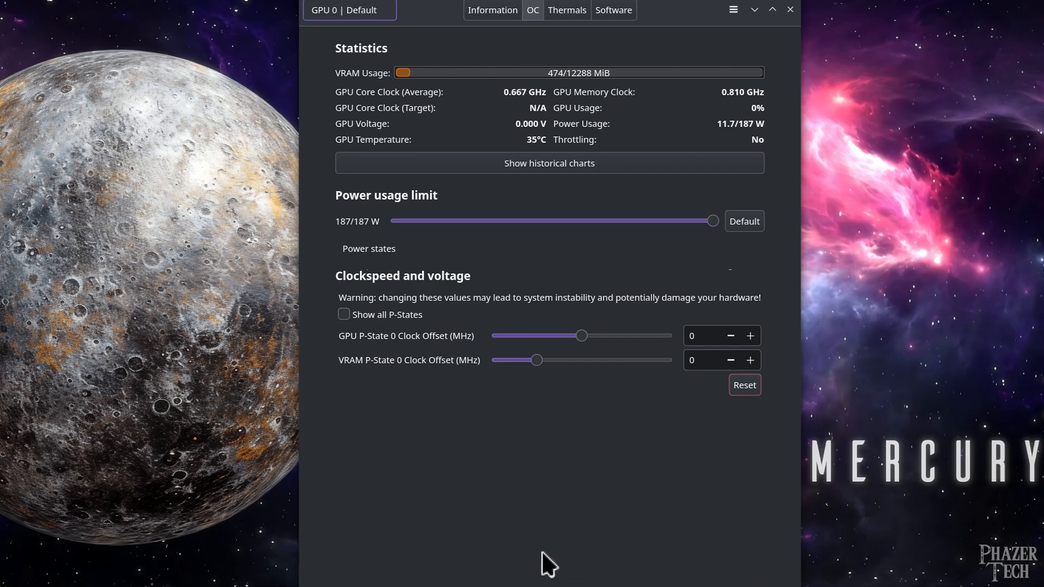
pyautogui.moveTo(389, 262)
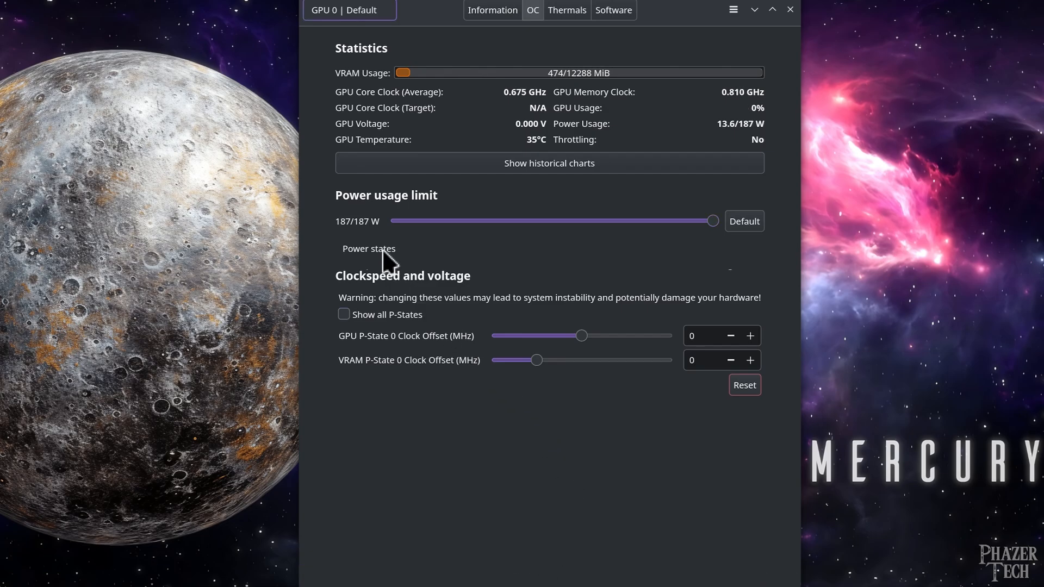
pyautogui.click(369, 248)
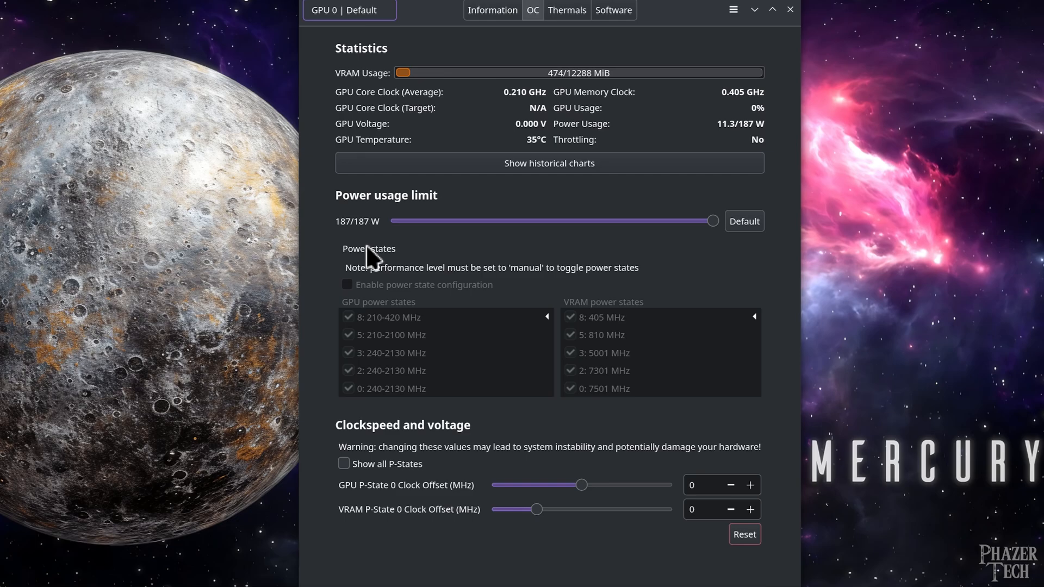
pyautogui.click(369, 248)
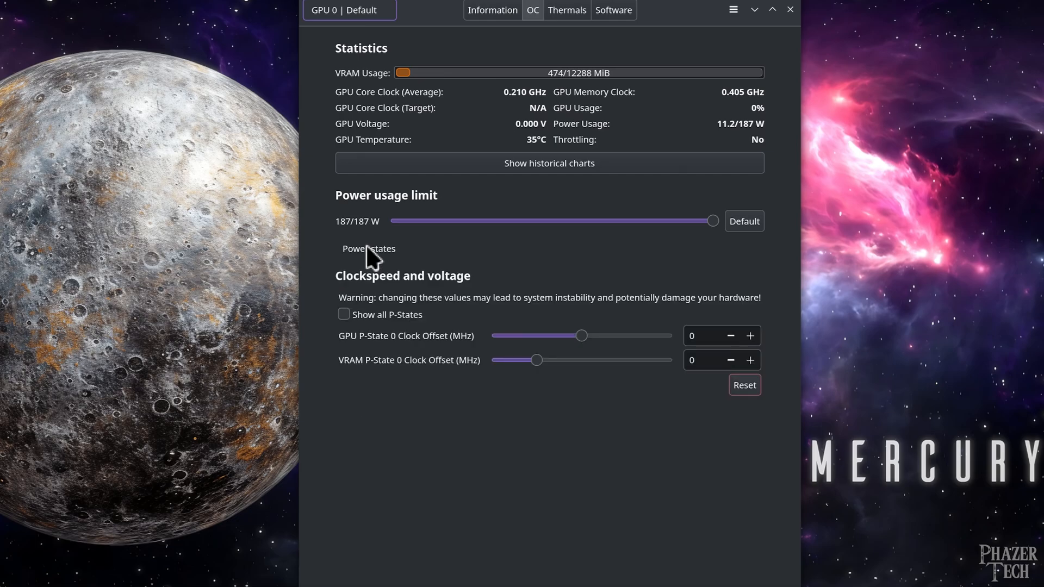
pyautogui.moveTo(577, 329)
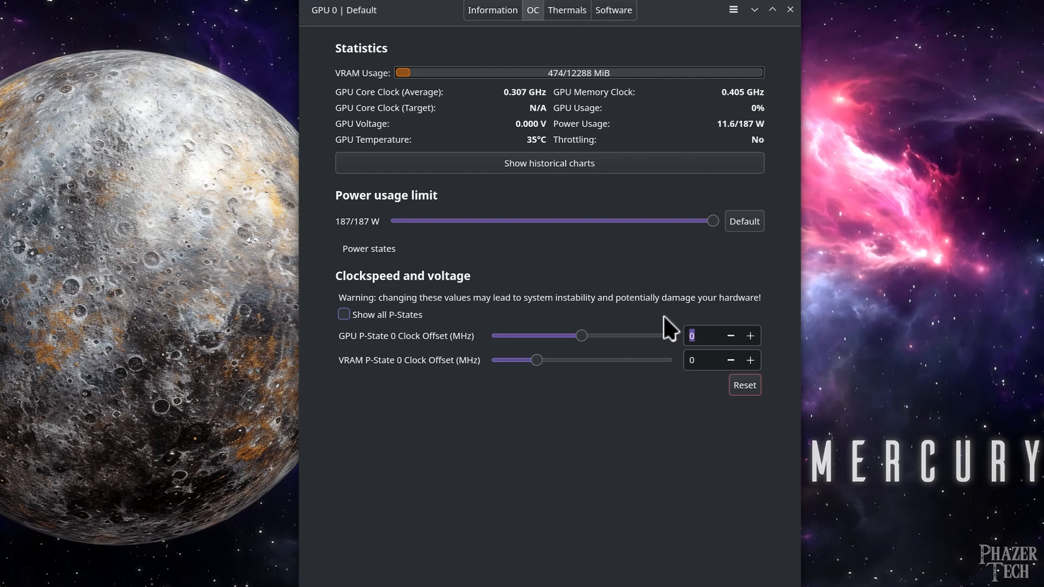
# Step: Set GPU P-State 0 clock offset to 100 MHz, confirm it, and briefly show all P-State offsets
pyautogui.write('100')
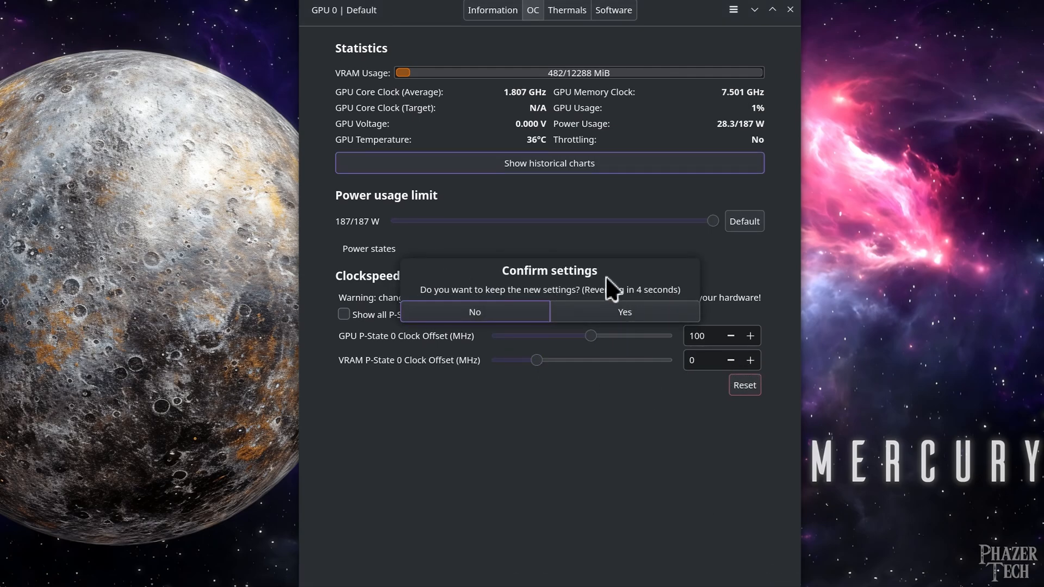
pyautogui.click(624, 312)
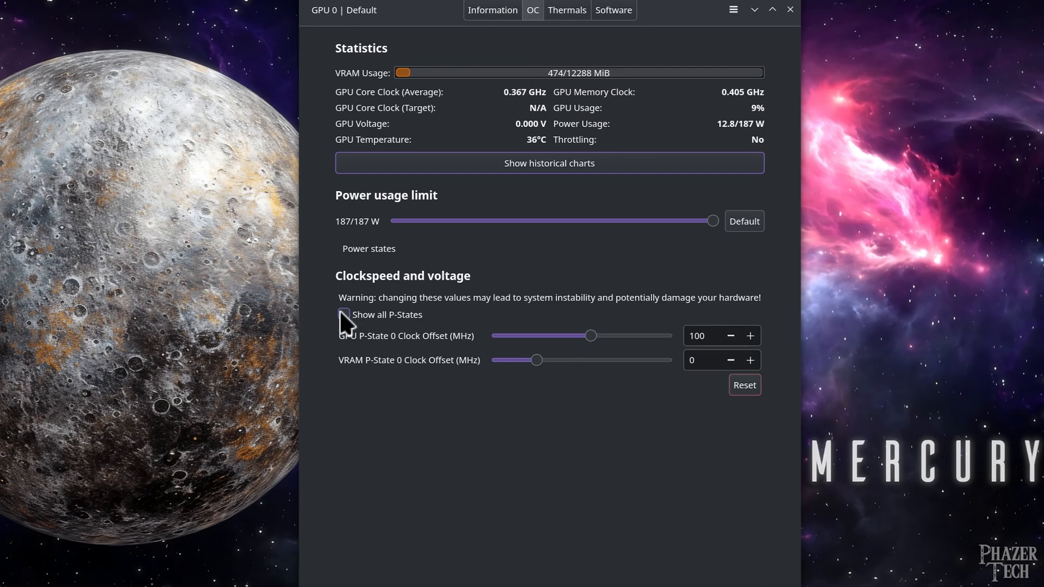
pyautogui.click(345, 315)
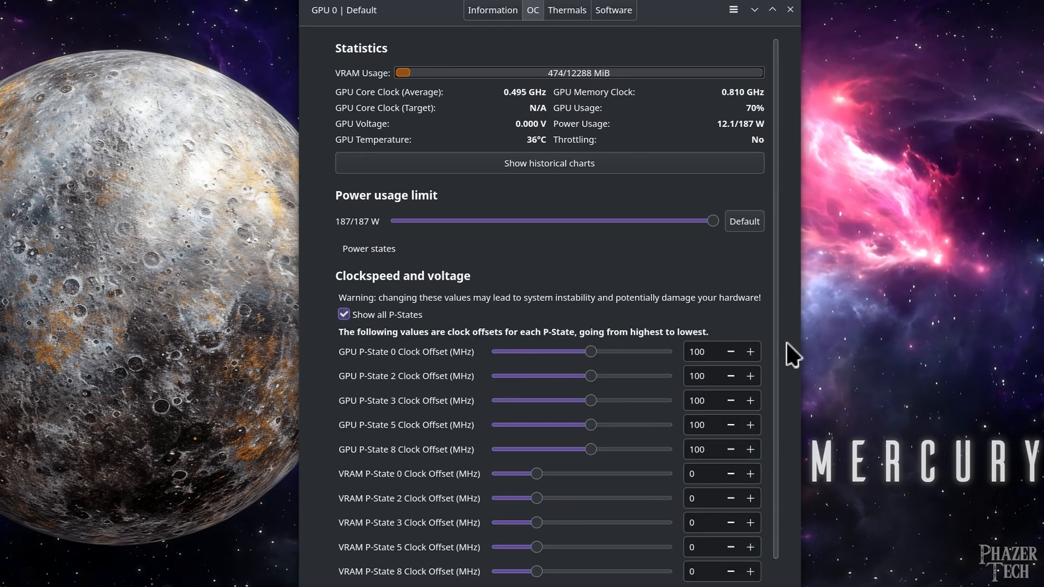
pyautogui.scroll(-3)
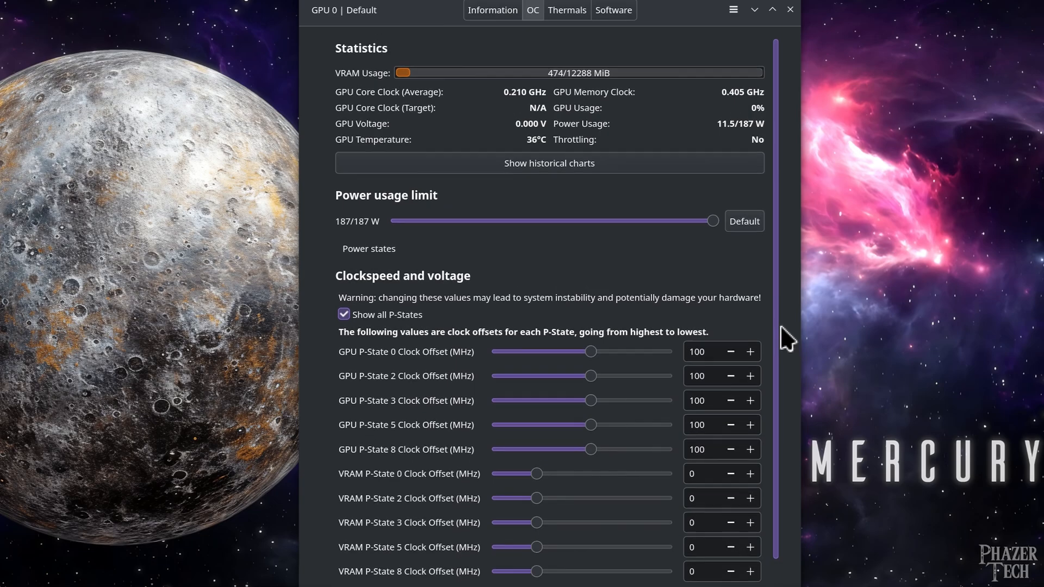
pyautogui.click(344, 314)
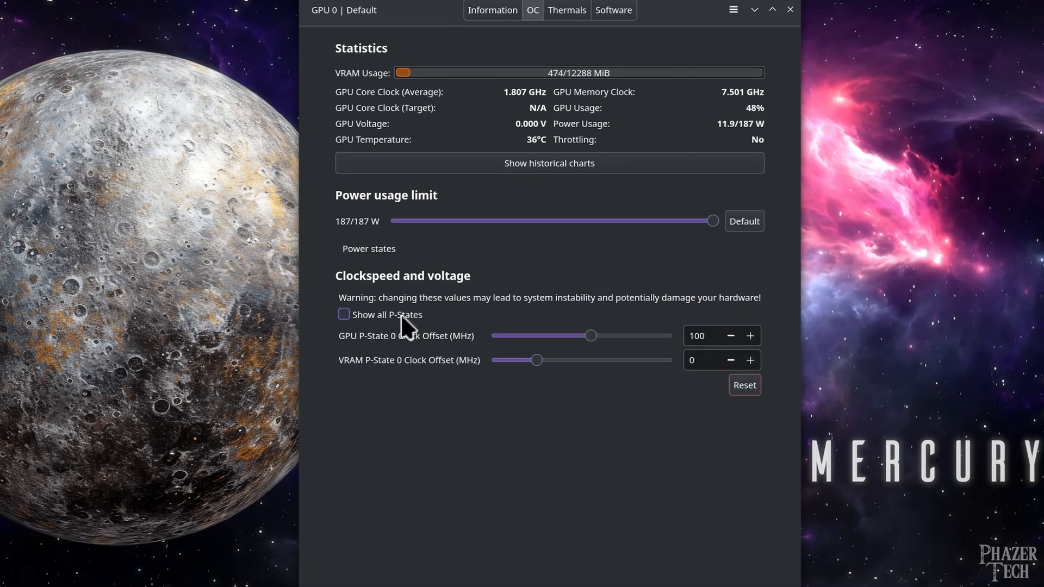
pyautogui.moveTo(396, 304)
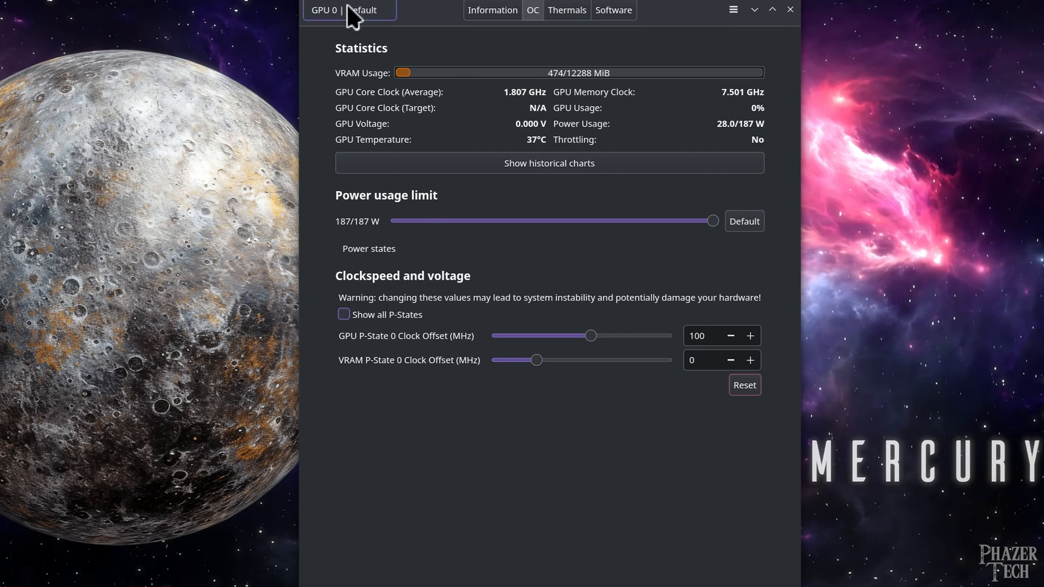
# Step: Select the second GA106 GeForce RTX 3060 from the GPU selector to show GPU 1's OC page
pyautogui.click(349, 10)
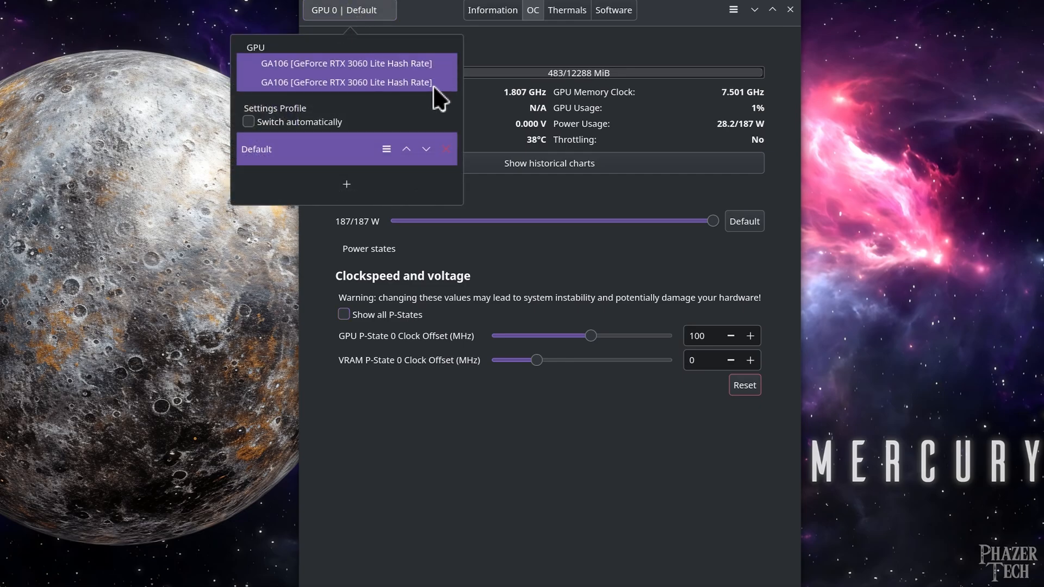
pyautogui.click(346, 81)
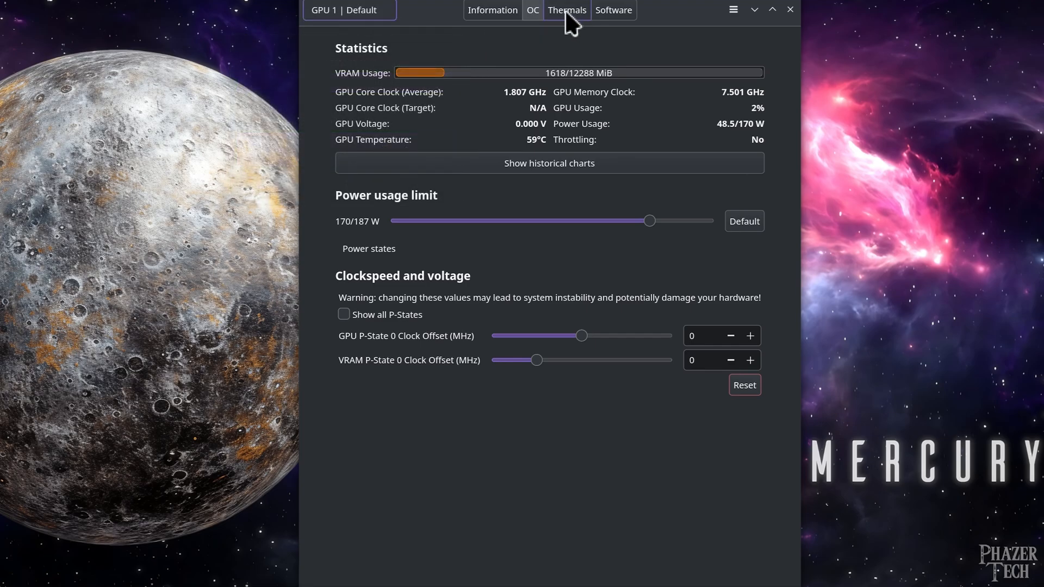
# Step: On GPU 1's Thermals page try Automatic and Curve fan modes, then choose Static at 50%
pyautogui.click(566, 9)
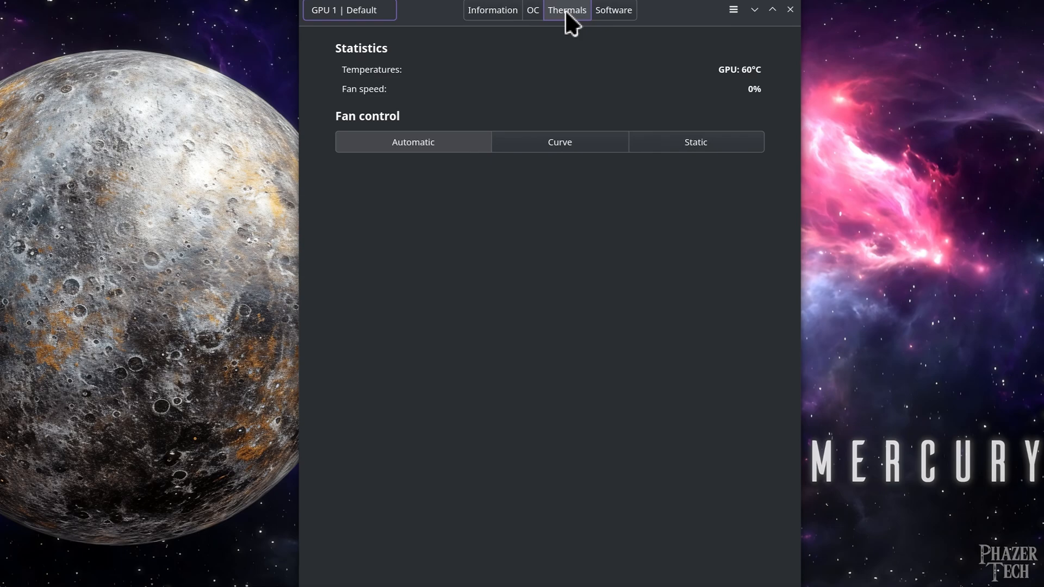
pyautogui.moveTo(612, 65)
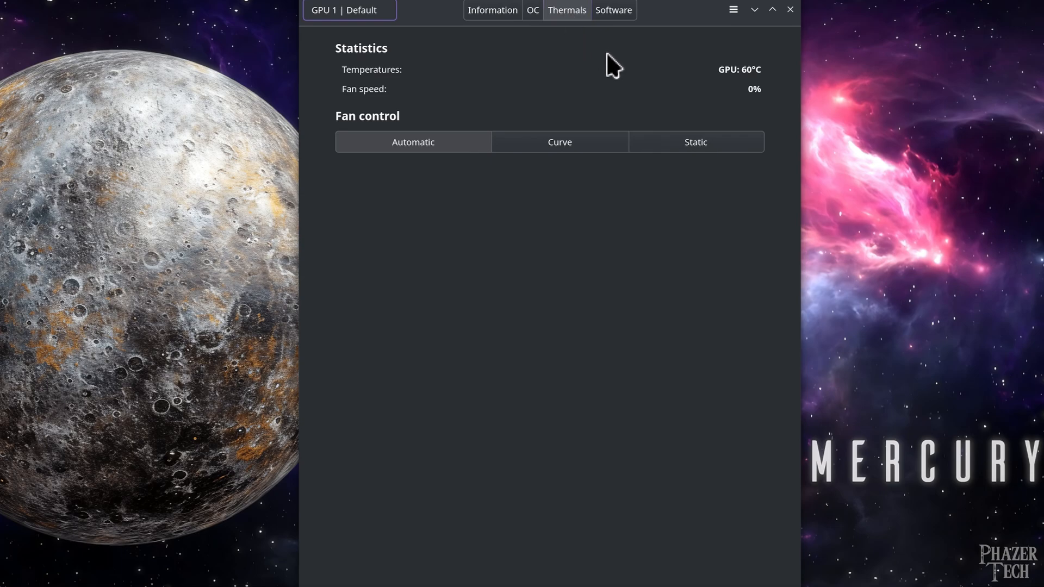
pyautogui.click(413, 142)
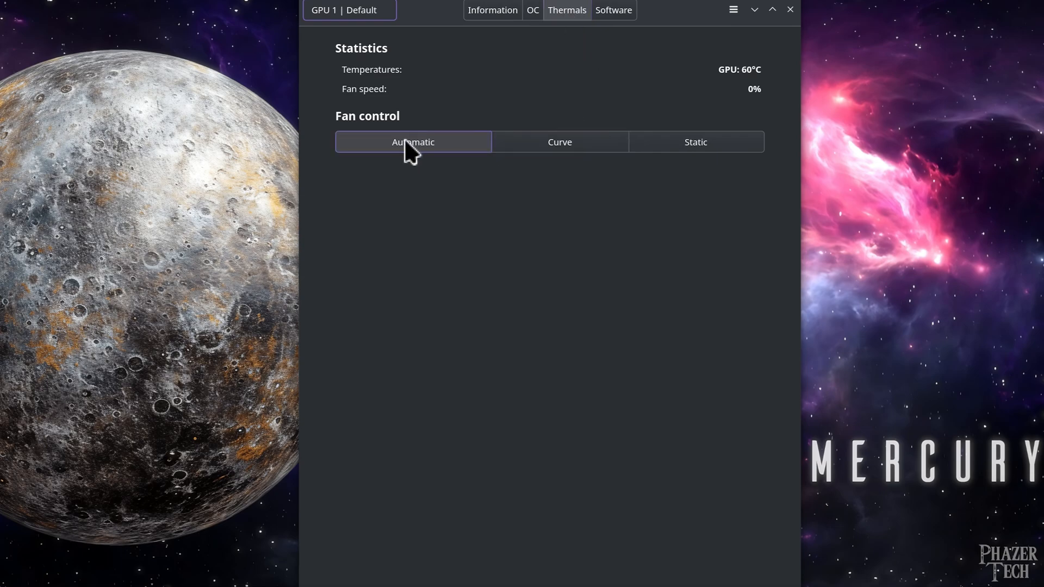
pyautogui.click(560, 141)
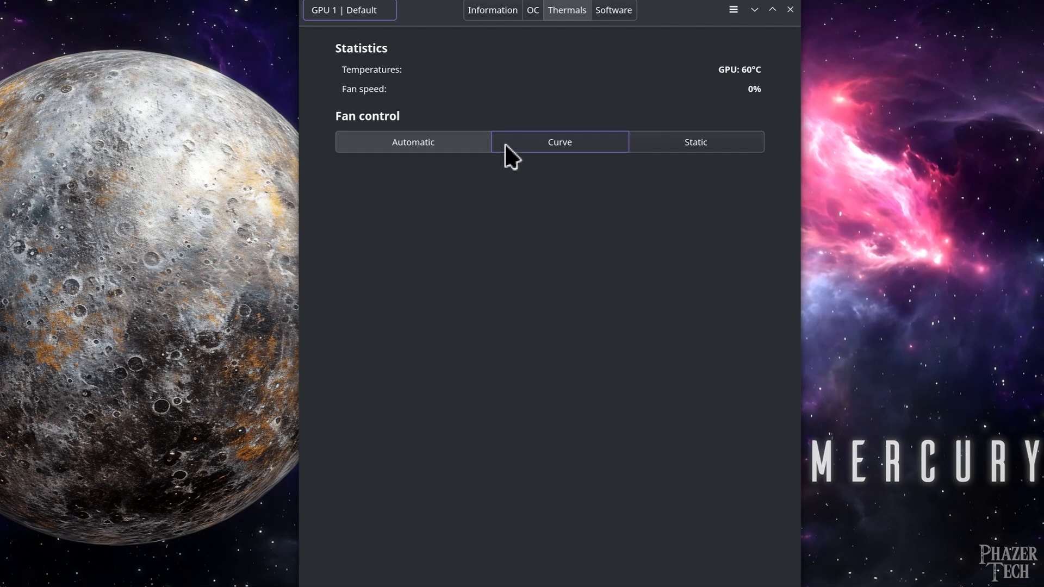
pyautogui.click(559, 142)
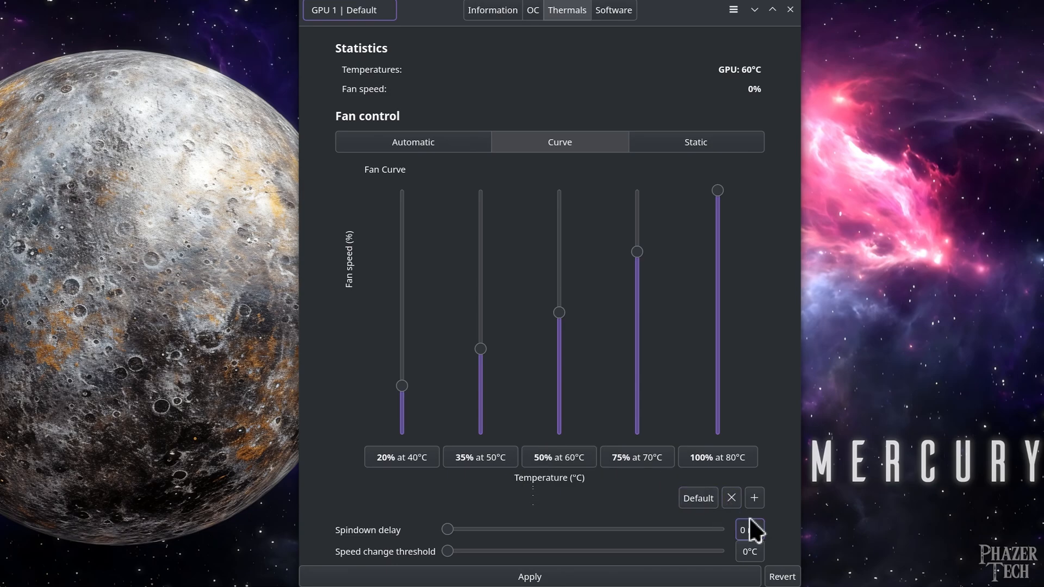
pyautogui.click(755, 497)
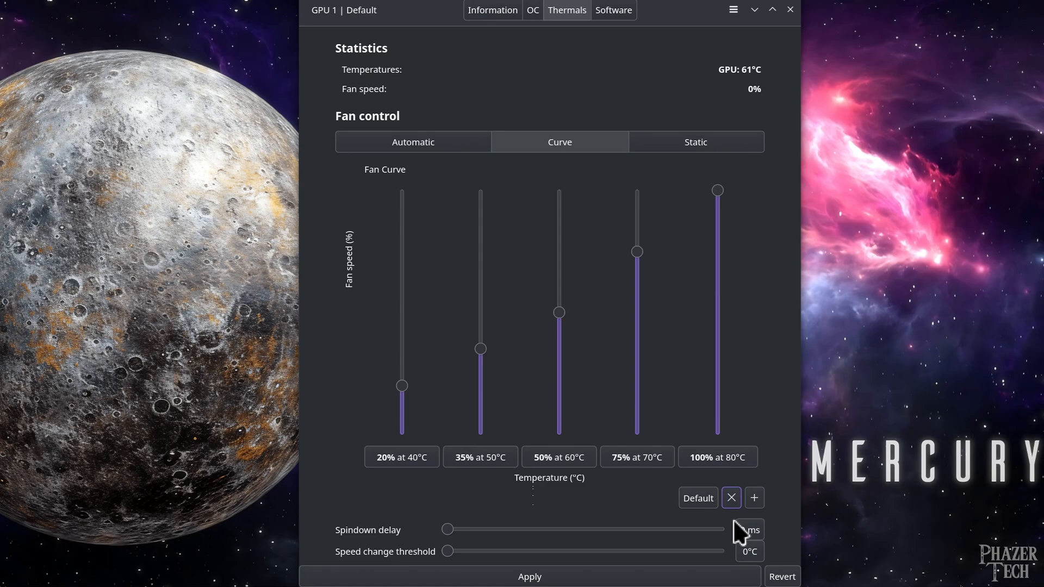
pyautogui.click(695, 142)
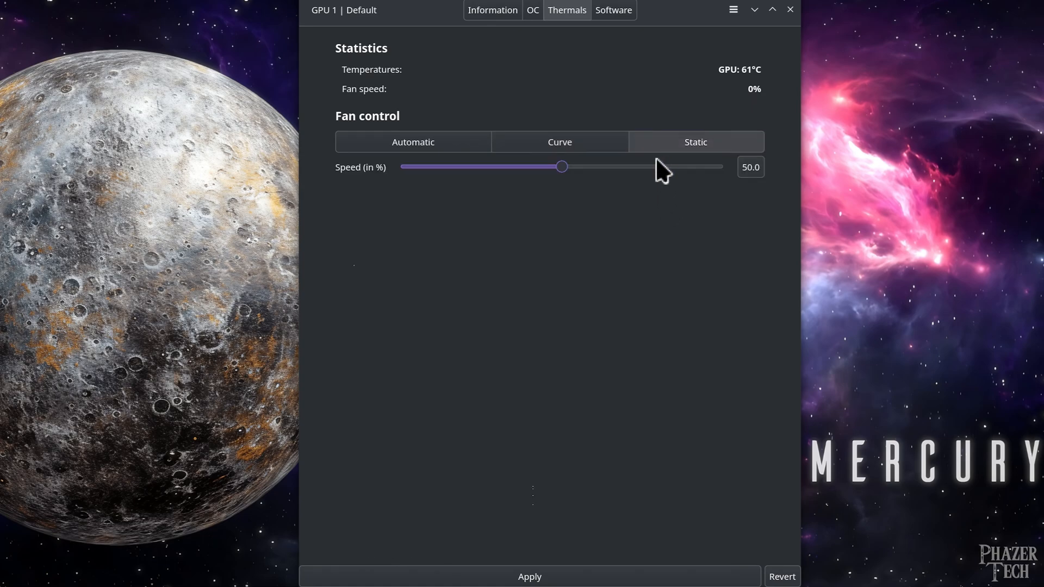
# Step: Return fan control to Curve, then check the Software page's 0.7.1 daemon/GUI and 6.12.19 kernel versions
pyautogui.click(559, 141)
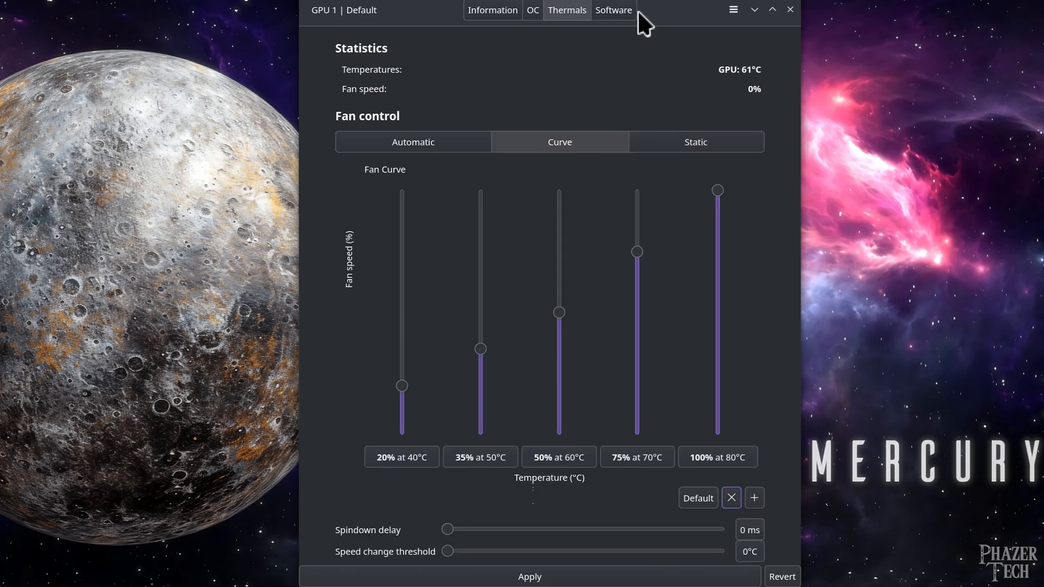
pyautogui.click(612, 9)
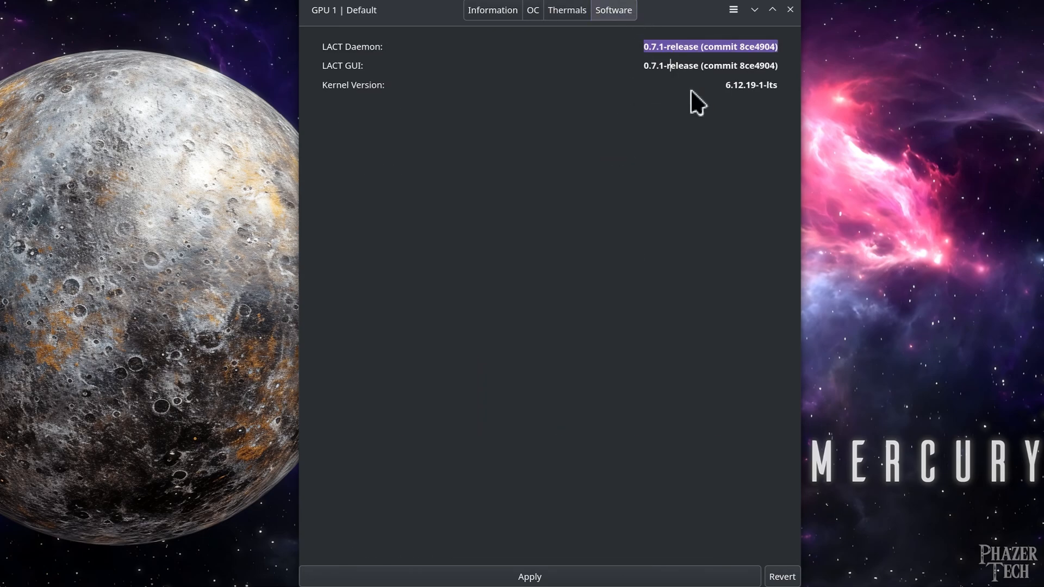
pyautogui.moveTo(715, 130)
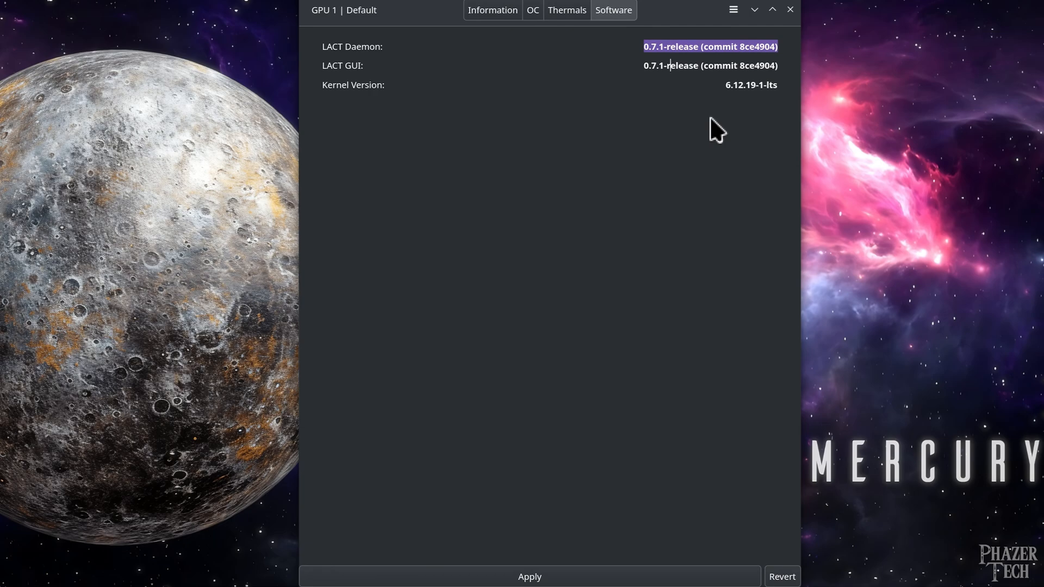
pyautogui.moveTo(737, 65)
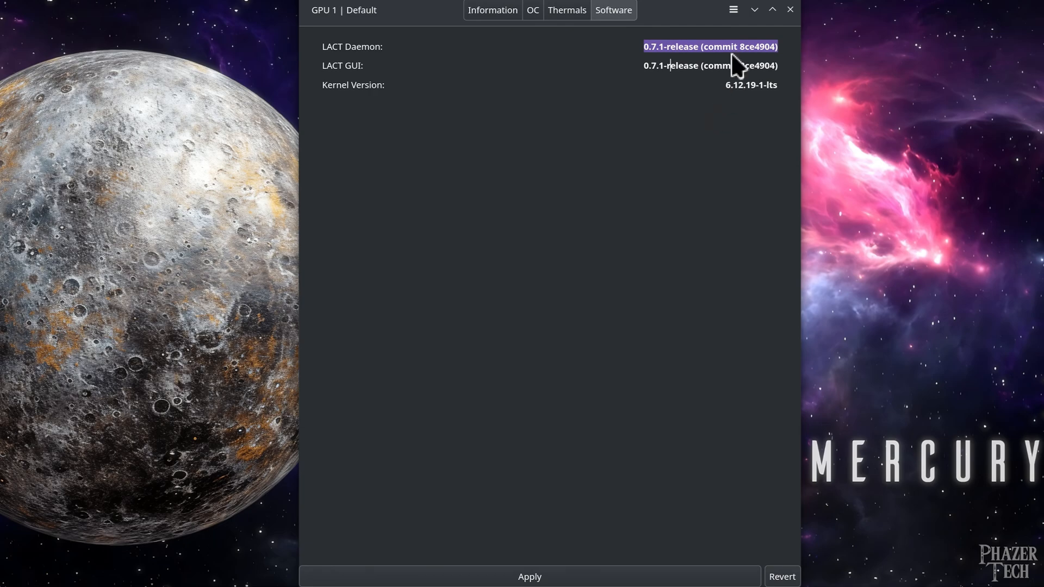
pyautogui.click(733, 10)
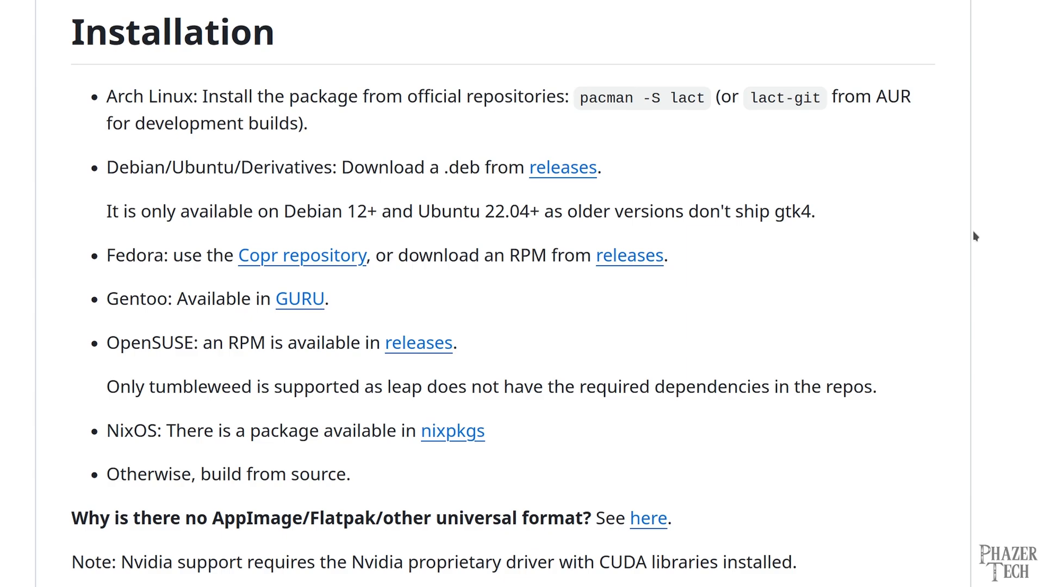
pyautogui.moveTo(583, 182)
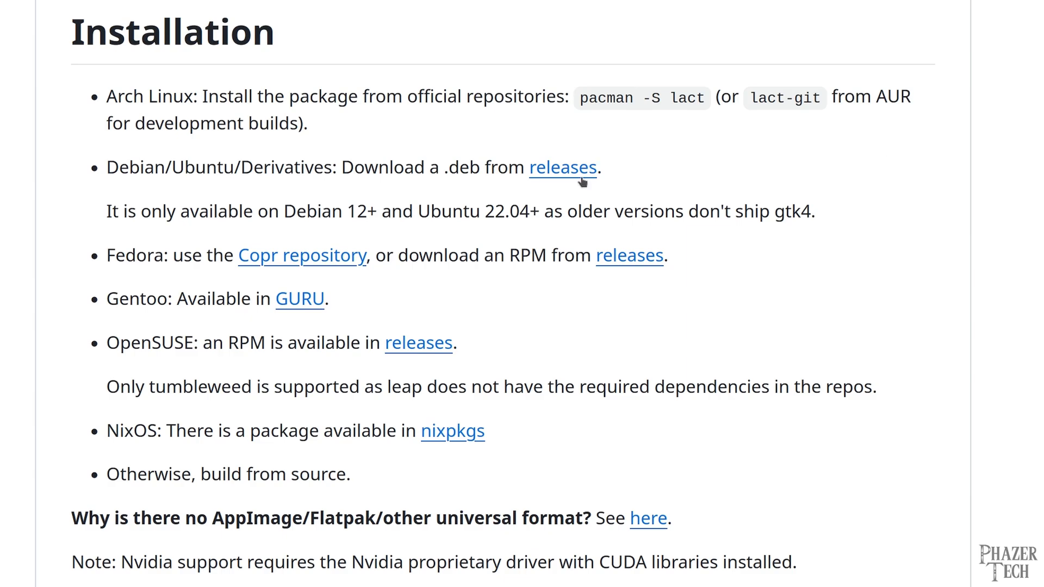
# Step: Bring the v0.7.2 release page down past the changelog to the 26 package assets
pyautogui.click(561, 168)
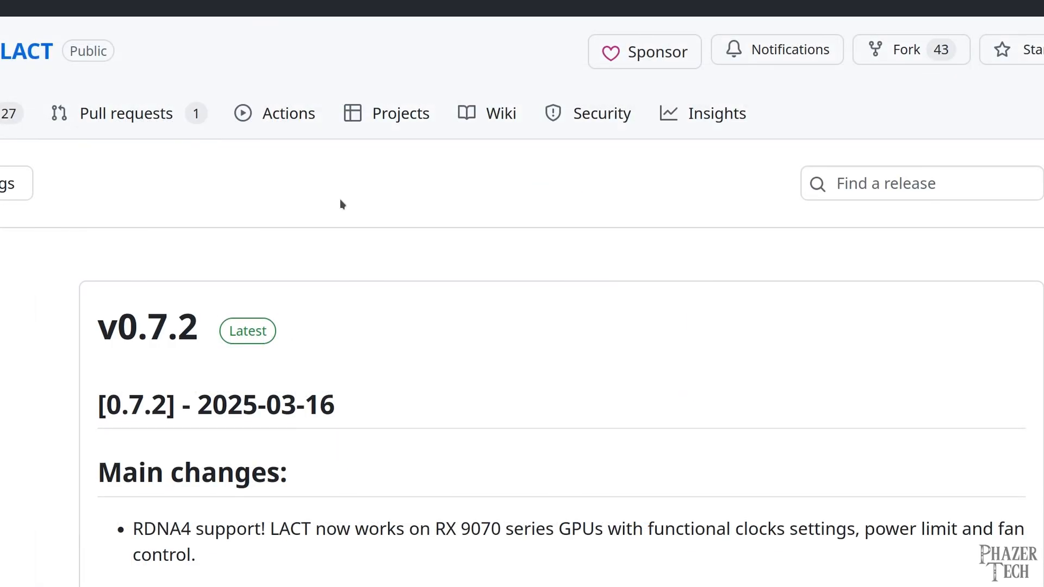
pyautogui.scroll(-3)
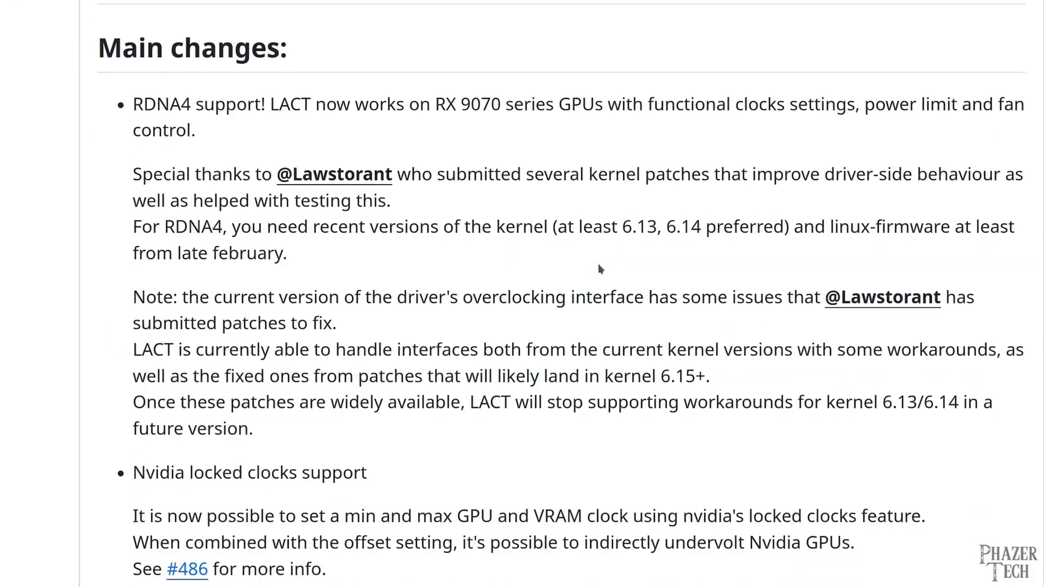
pyautogui.scroll(-3)
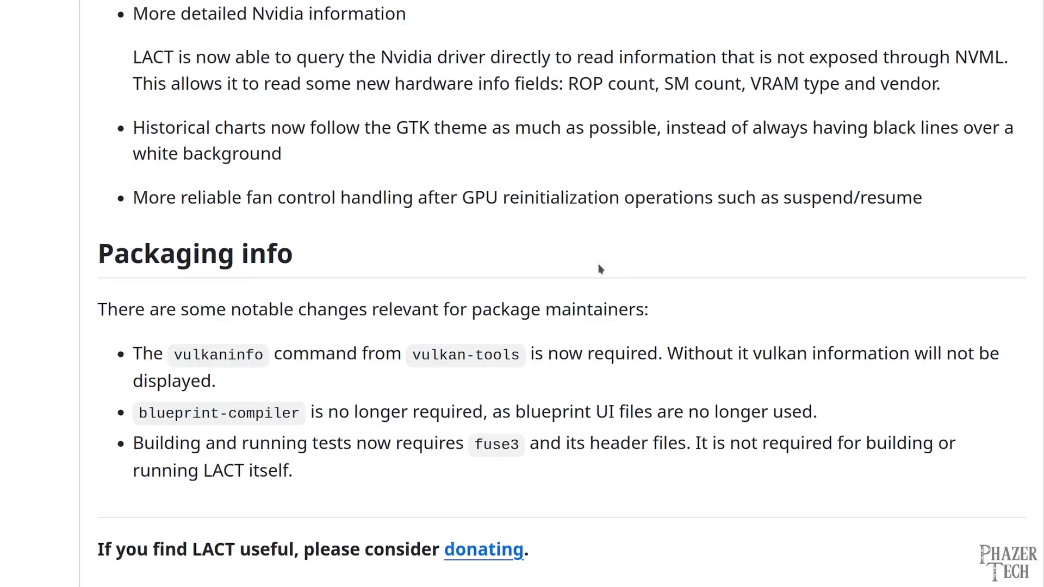
pyautogui.scroll(-3)
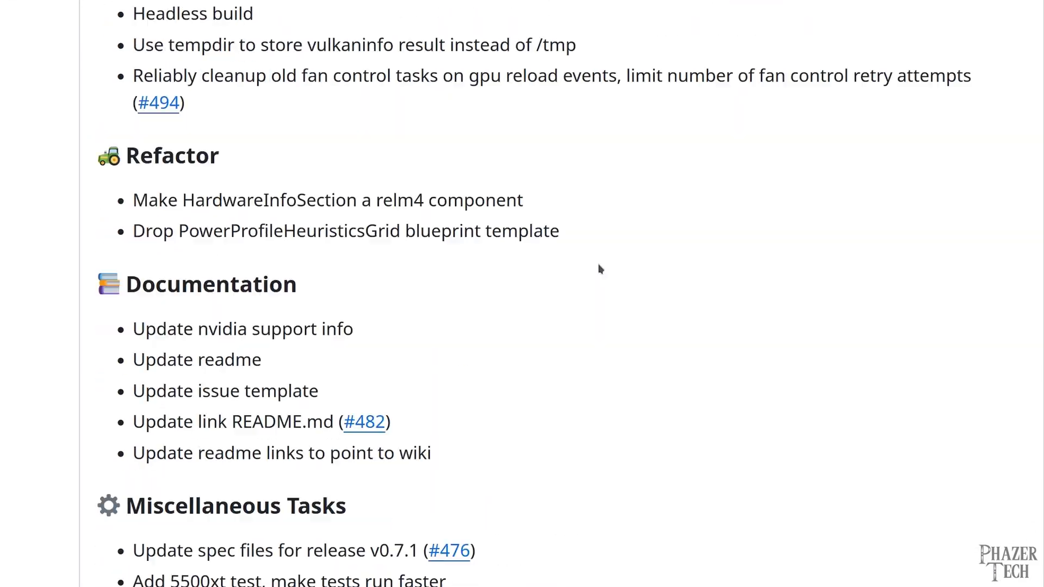
pyautogui.scroll(-3)
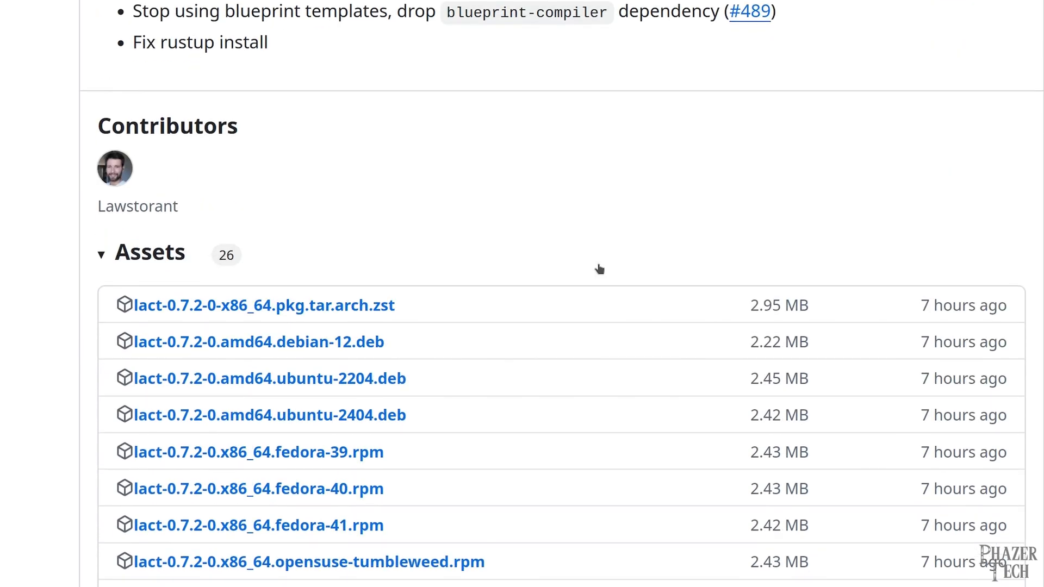
pyautogui.scroll(-3)
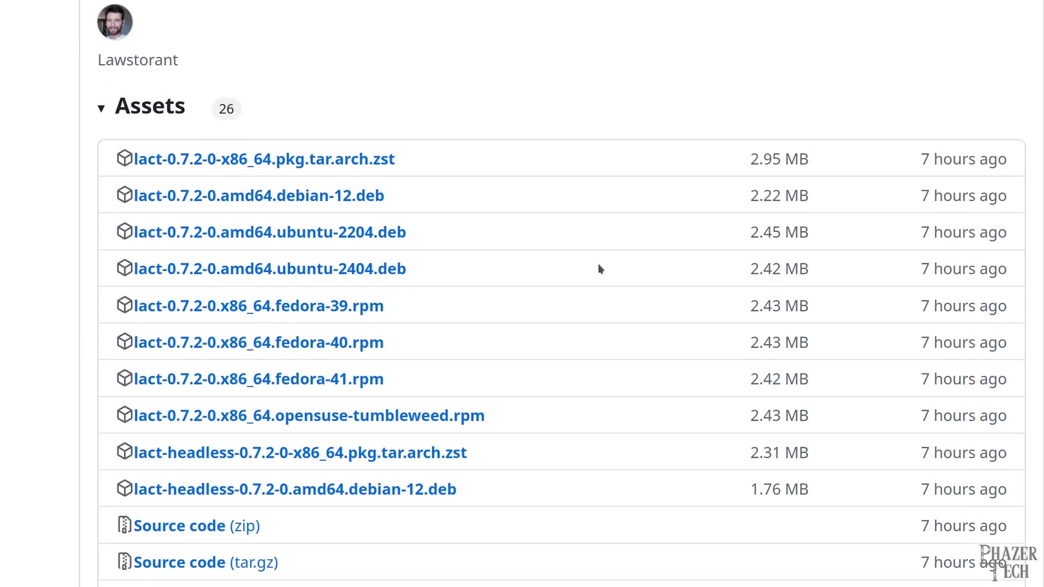
pyautogui.moveTo(595, 275)
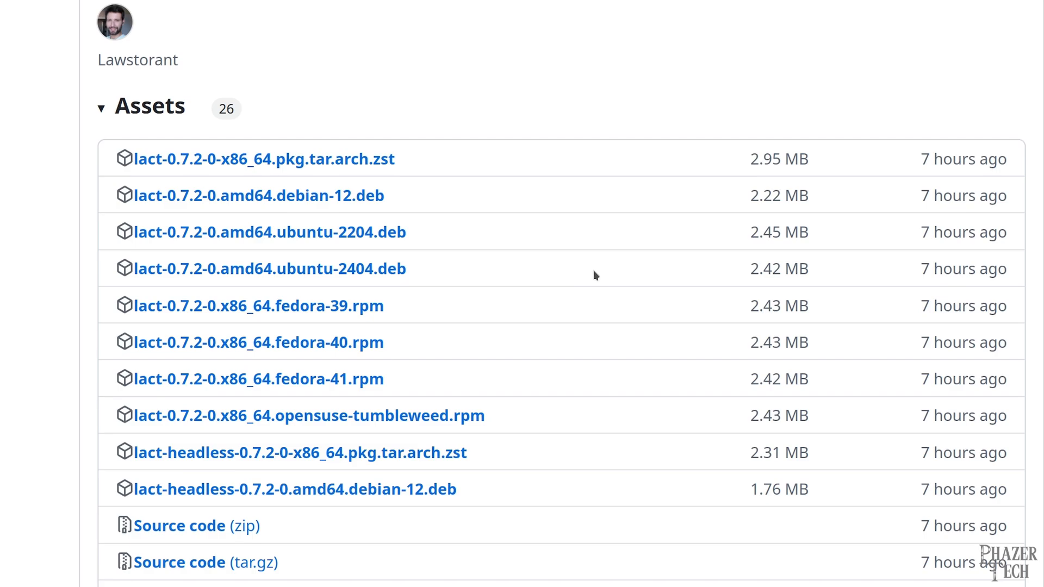
pyautogui.moveTo(590, 281)
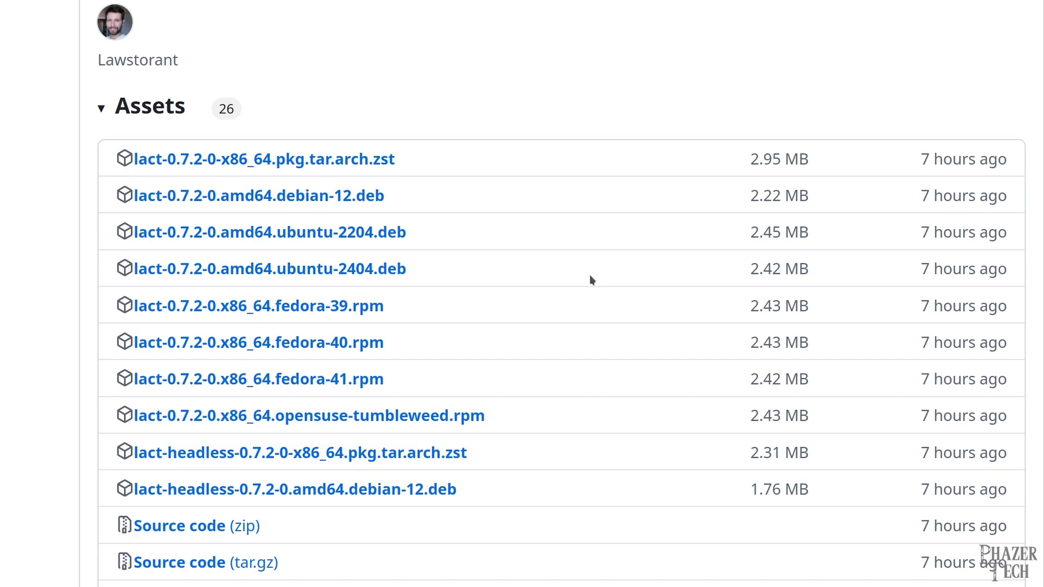
pyautogui.moveTo(361, 269)
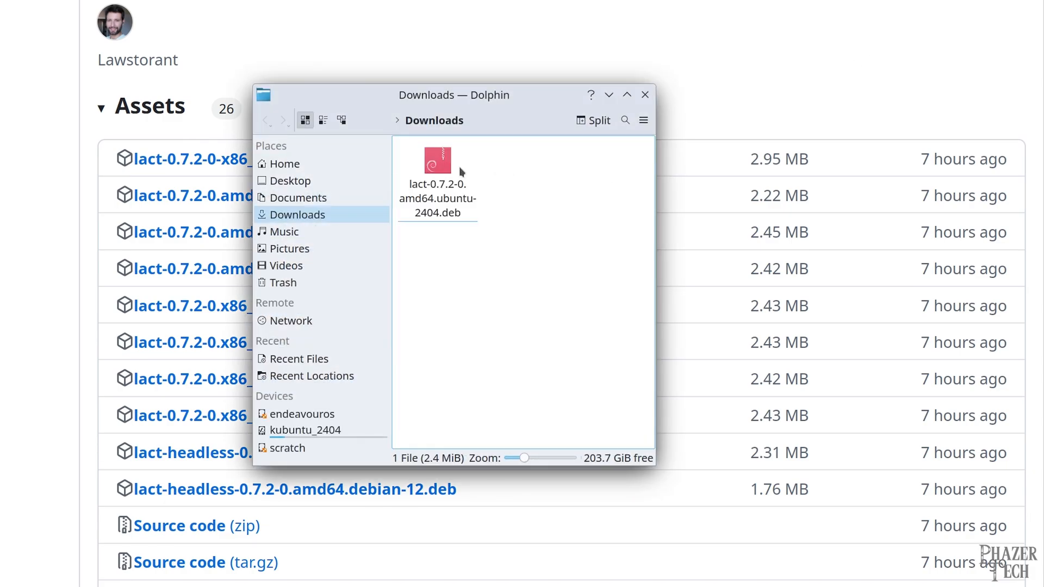
# Step: Install the lact 0.7.2 Ubuntu 24.04 .deb from Downloads with authentication, then close the installer
pyautogui.doubleClick(437, 163)
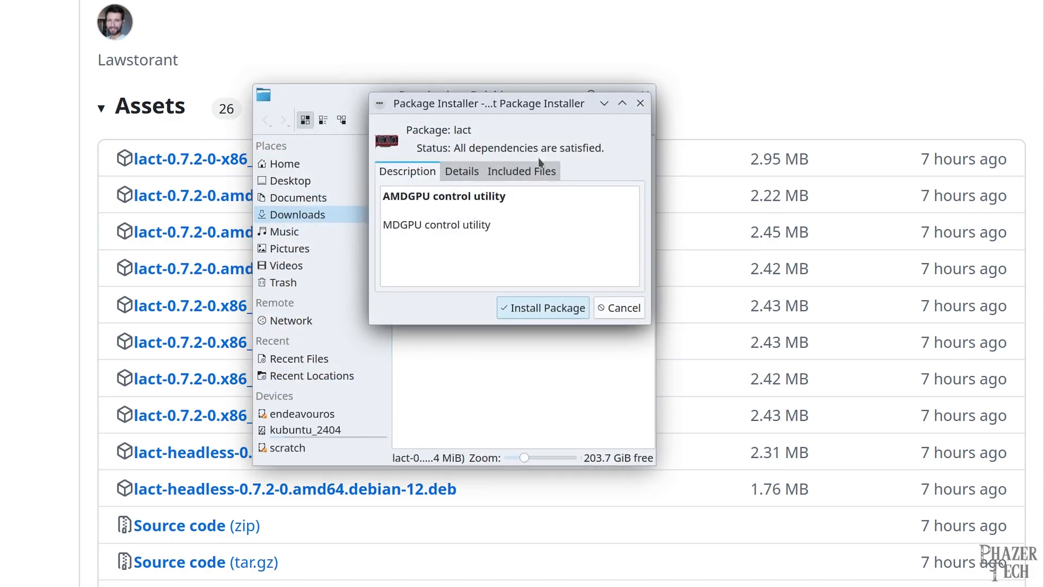
pyautogui.click(542, 308)
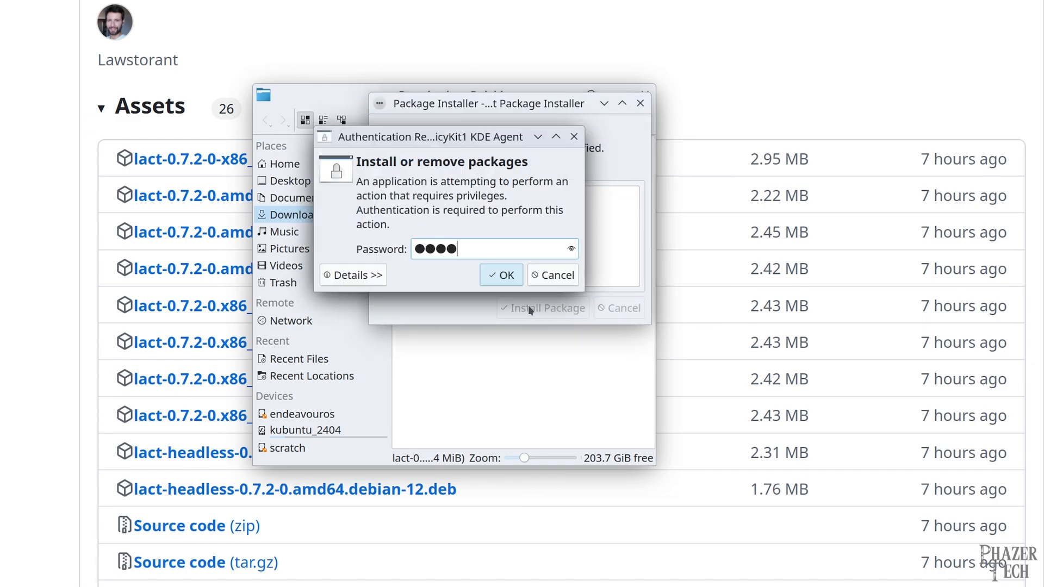
pyautogui.click(500, 275)
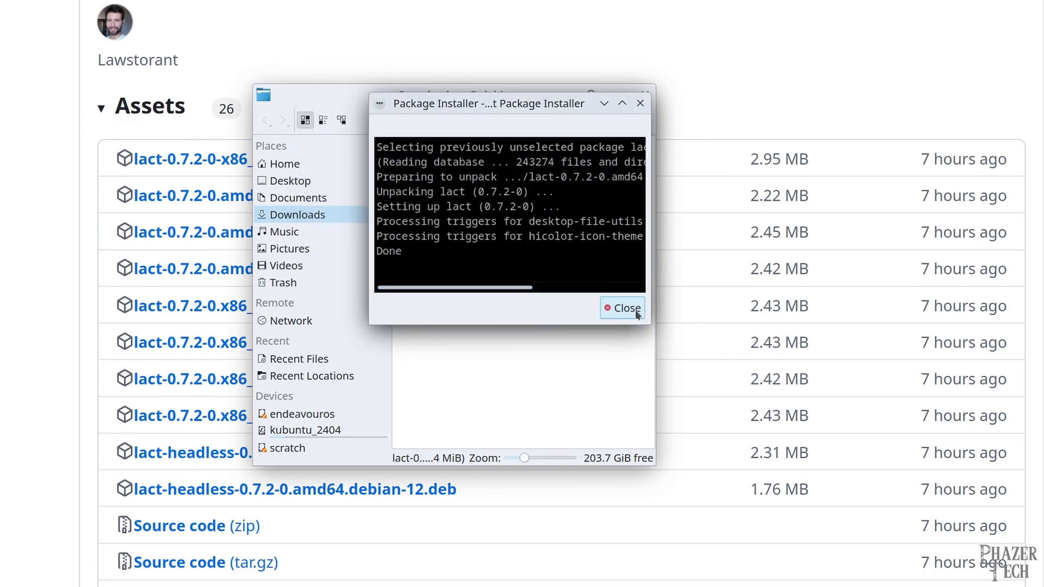
pyautogui.click(622, 307)
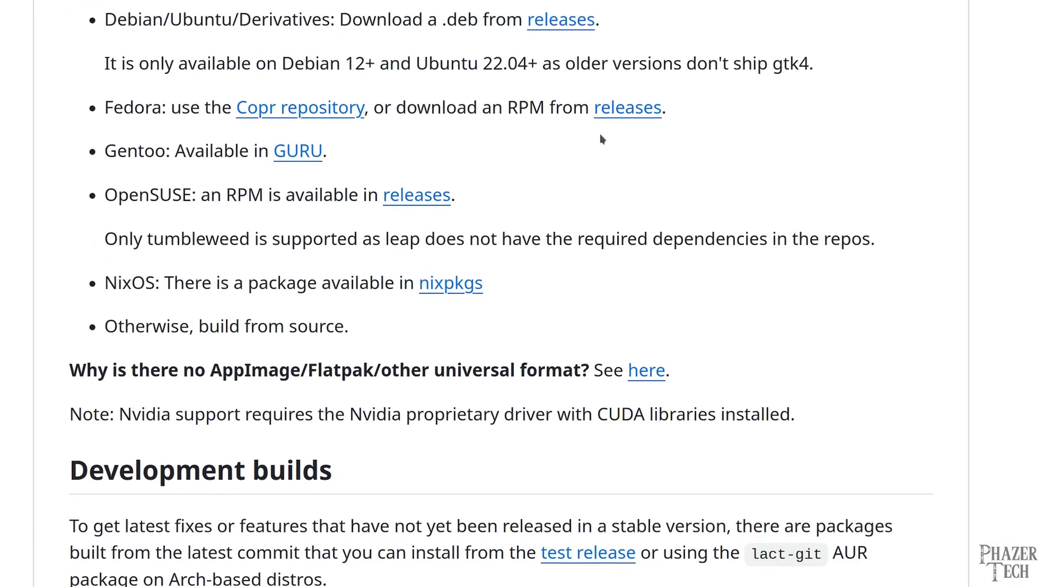
pyautogui.scroll(-3)
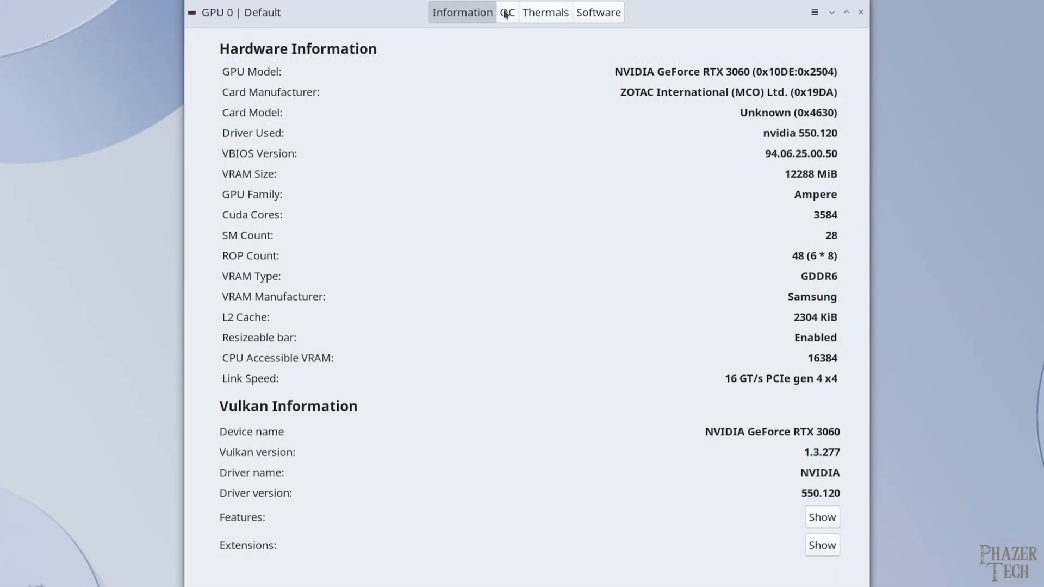
# Step: Toggle GPU locked clocks, nudging the minimum clock to 268 MHz and back to 210 MHz
pyautogui.click(507, 12)
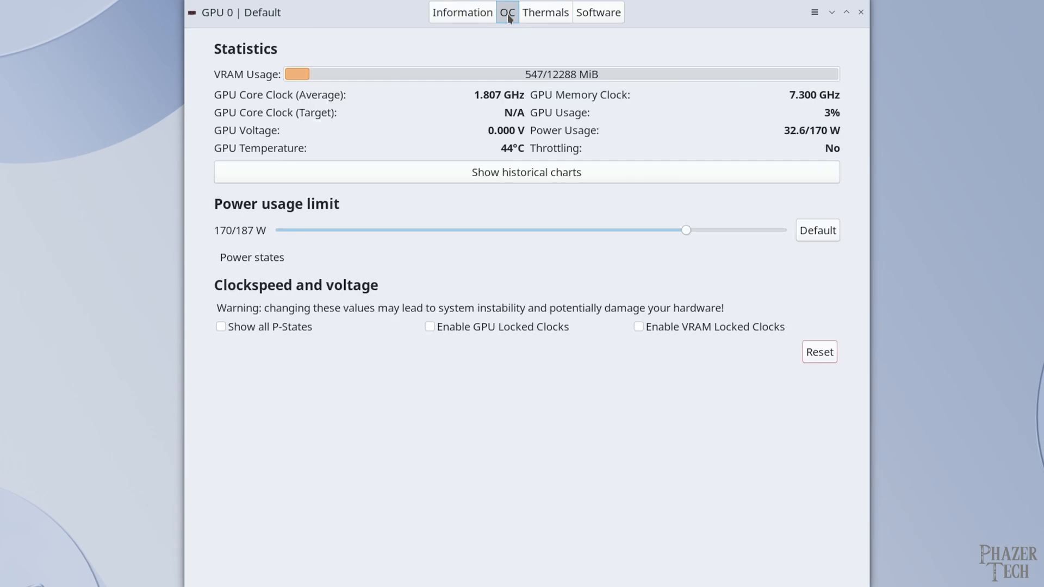
pyautogui.click(430, 326)
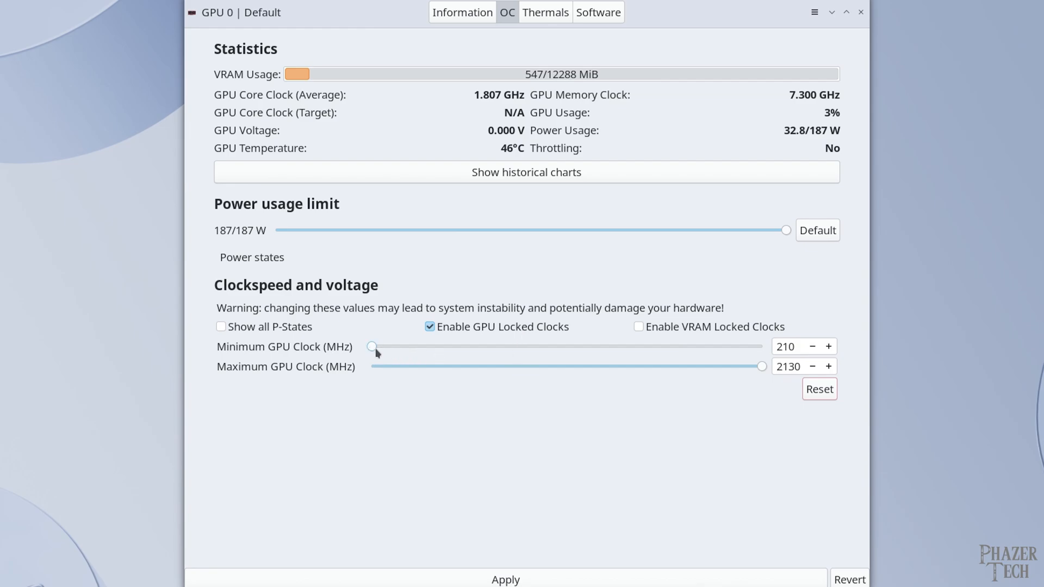
pyautogui.moveTo(372, 346); pyautogui.dragTo(381, 346)
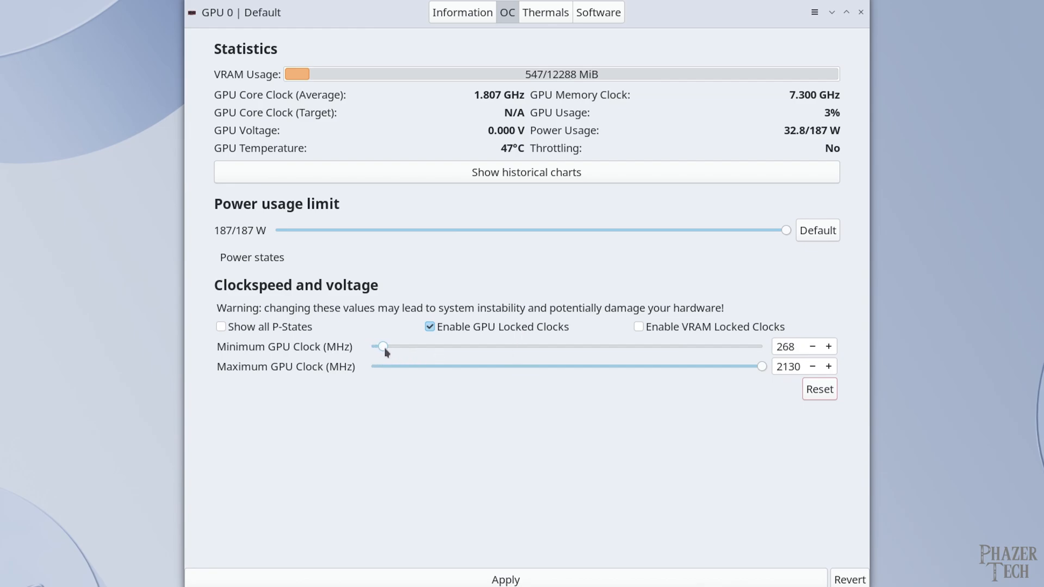
pyautogui.moveTo(382, 346); pyautogui.dragTo(370, 346)
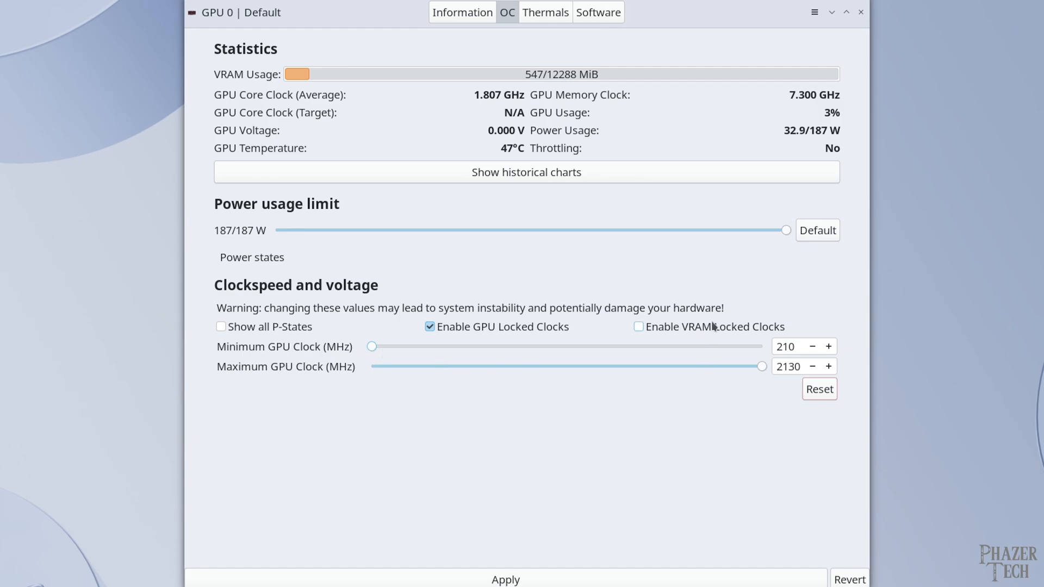
pyautogui.click(637, 327)
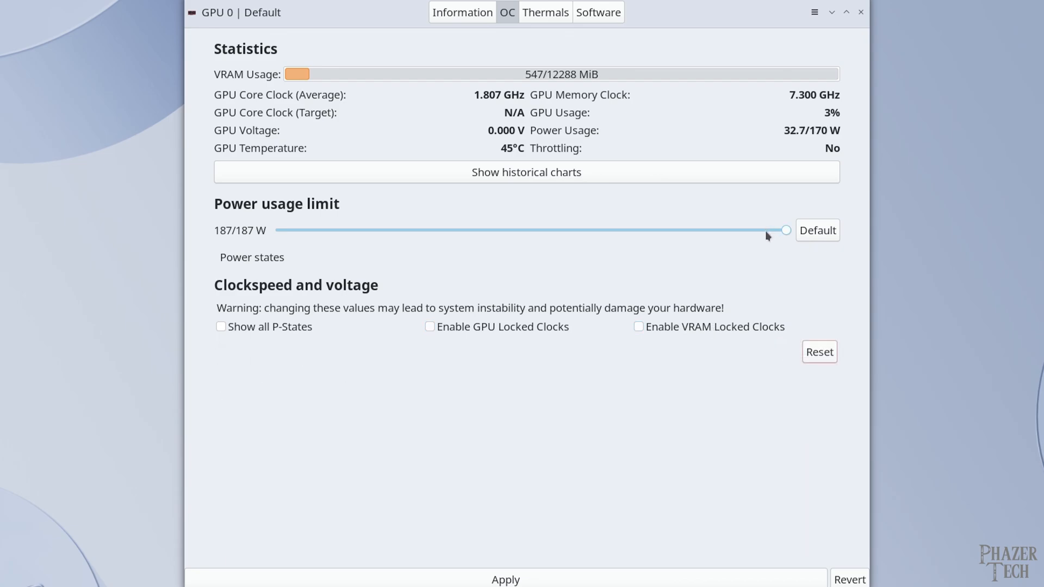
# Step: Show the clock offsets for every P-State
pyautogui.click(221, 326)
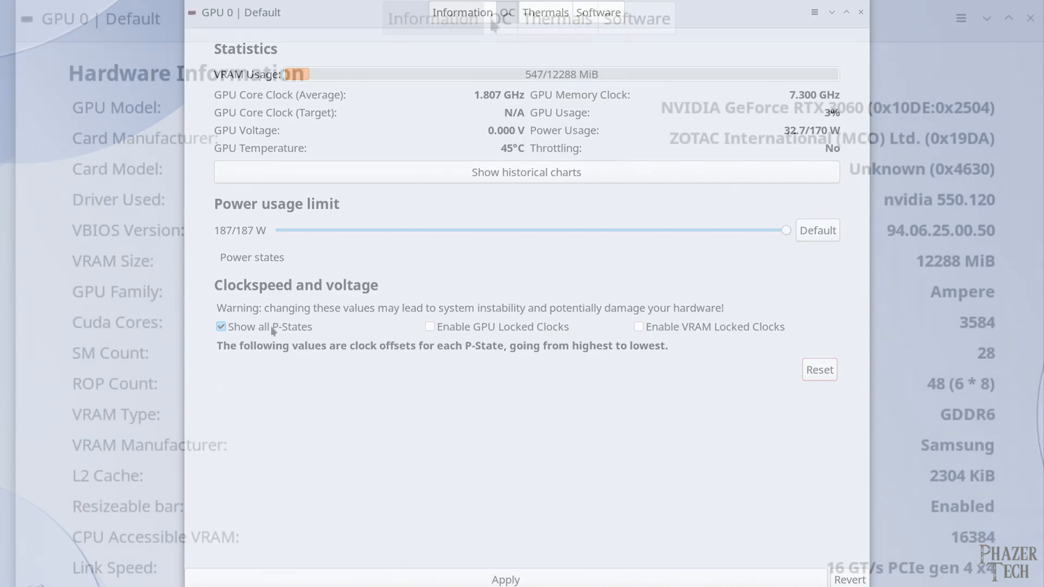
# Step: Hide the P-State offsets and enable VRAM locked clocks at 405–7501 MHz beside GPU 210–2130 MHz
pyautogui.click(432, 18)
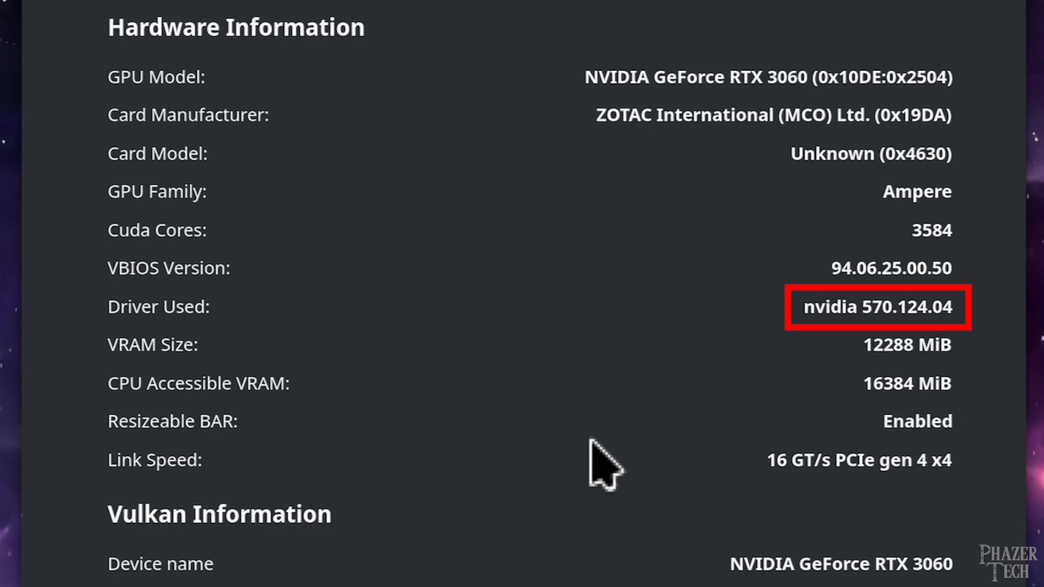
pyautogui.click(508, 12)
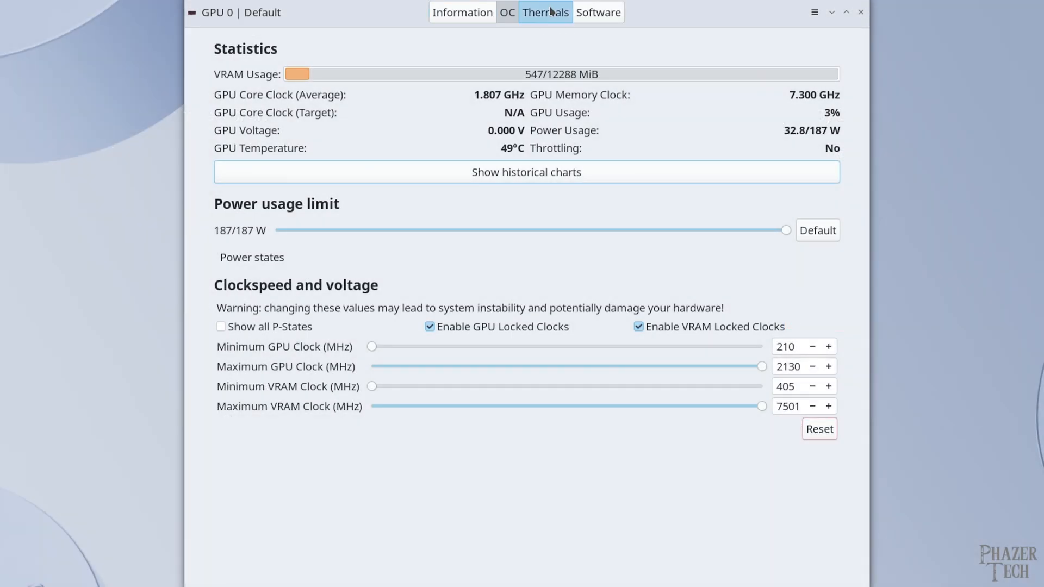
# Step: Switch fan control to Static on Thermals, then view Software showing daemon and GUI 0.7.2-release
pyautogui.click(545, 12)
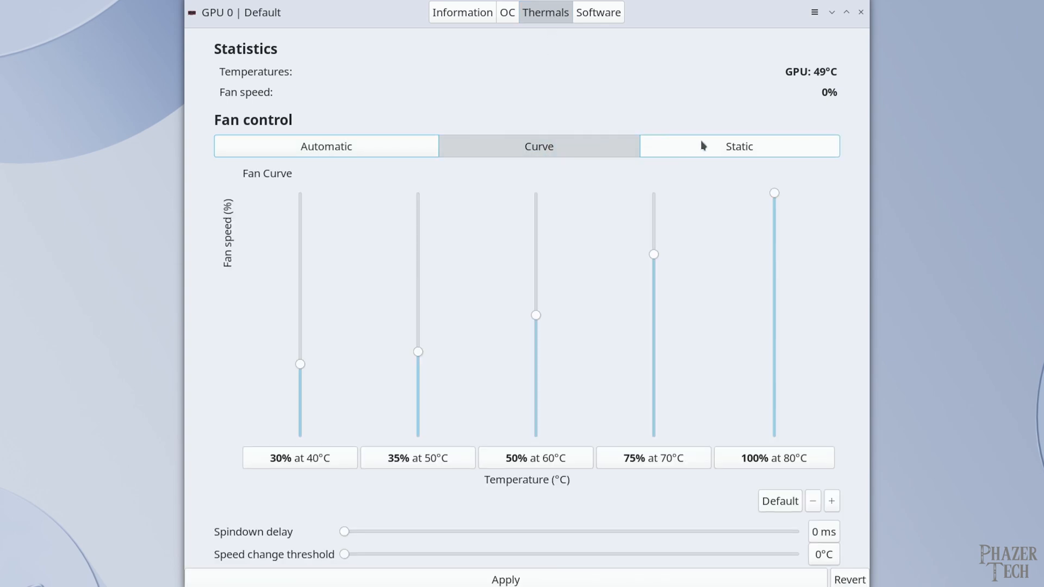
pyautogui.click(738, 146)
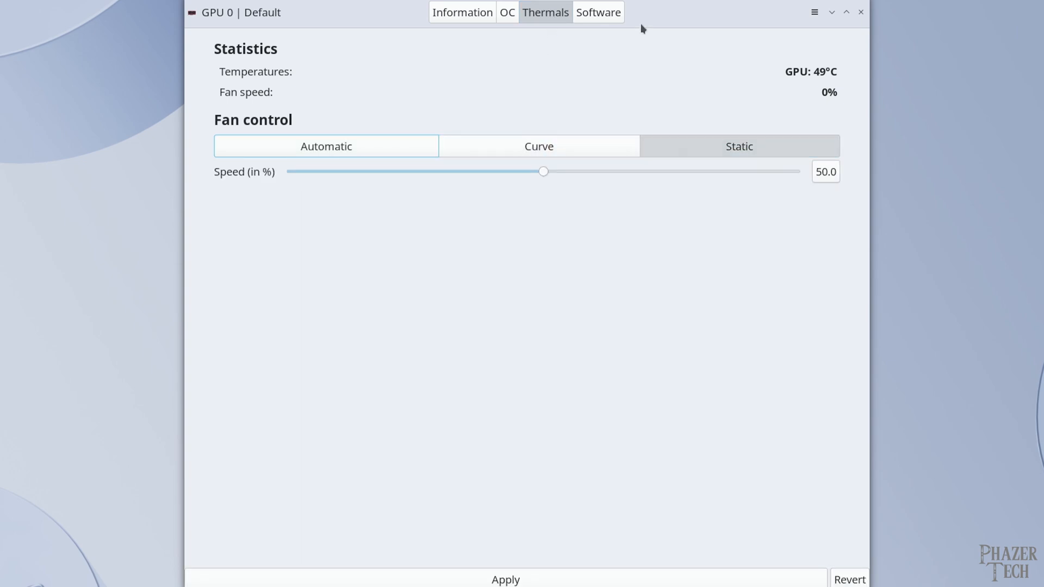
pyautogui.click(597, 12)
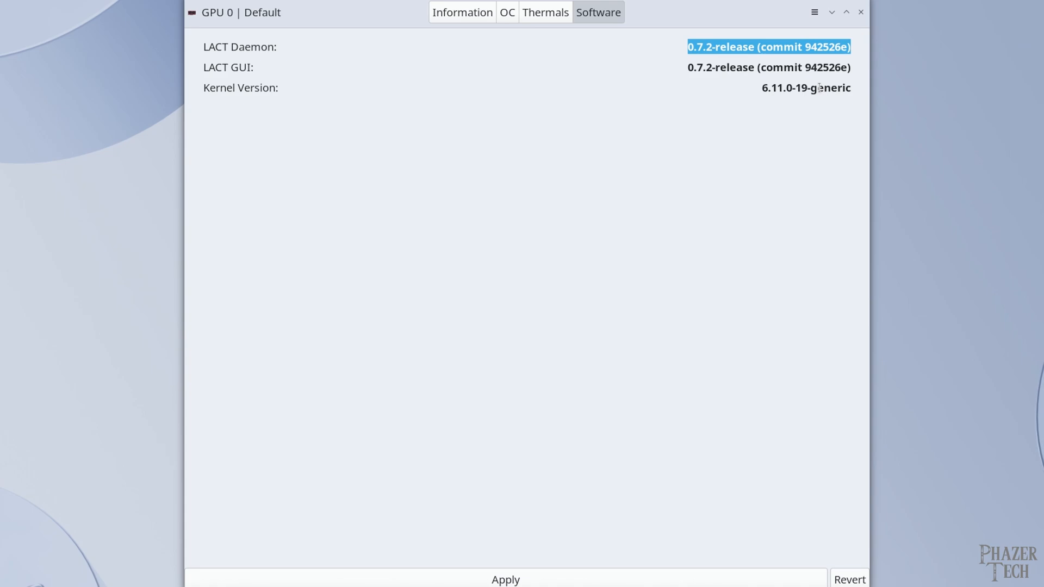
pyautogui.moveTo(806, 107)
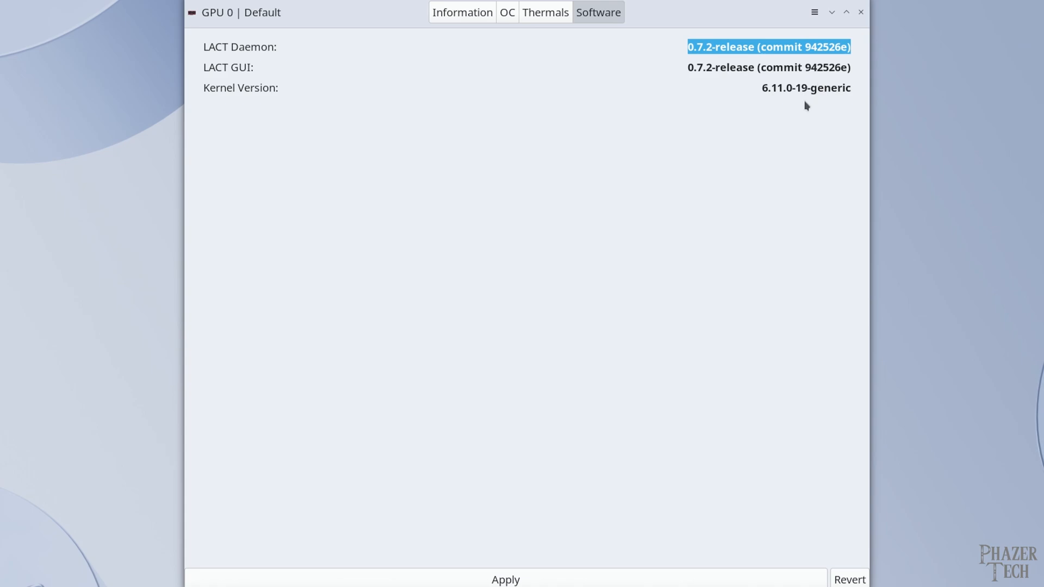
pyautogui.moveTo(805, 118)
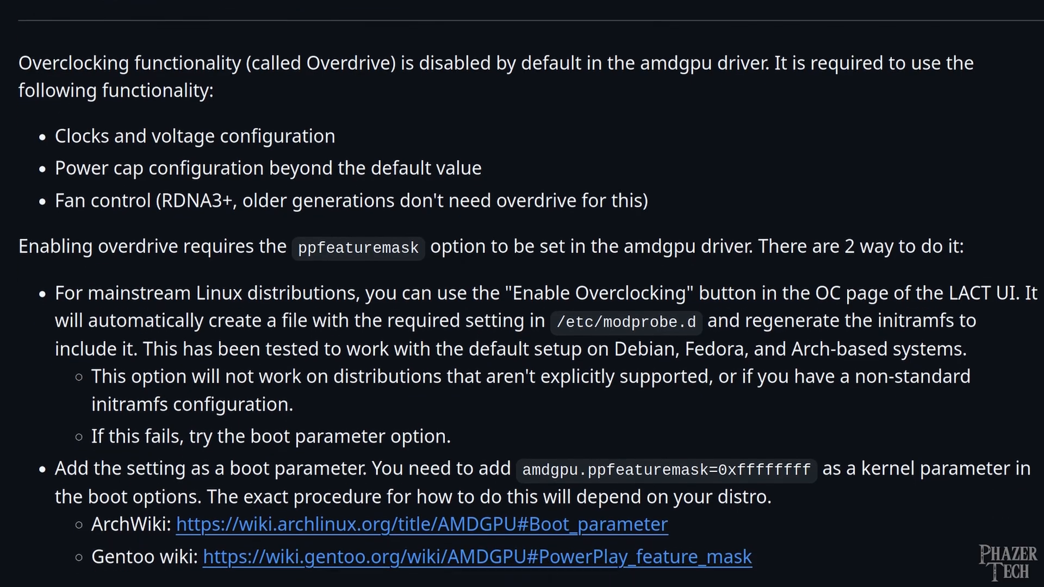
# Step: Scroll the LACT README to the ppfeaturemask Overdrive section
pyautogui.scroll(-3)
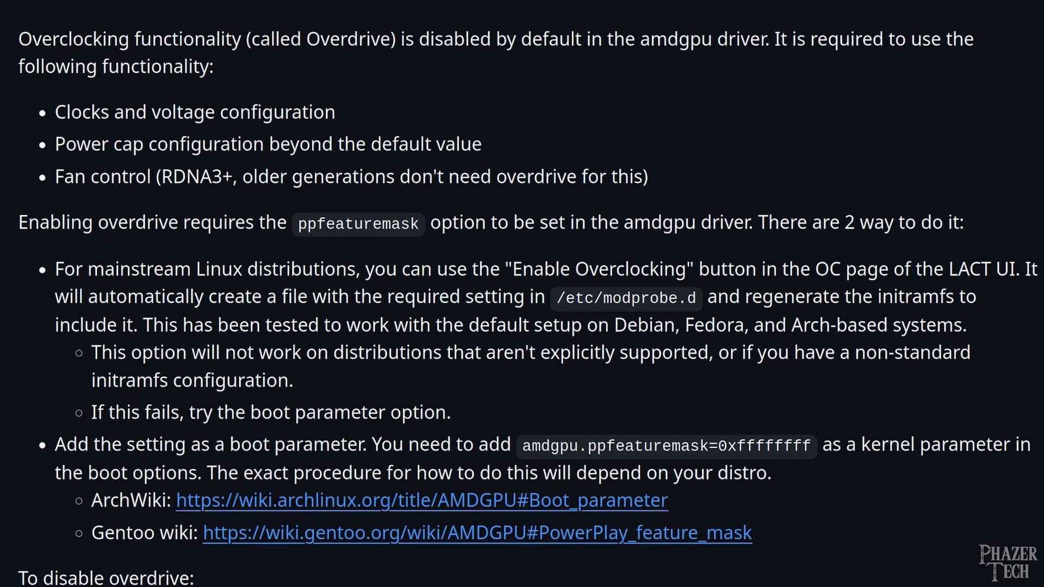